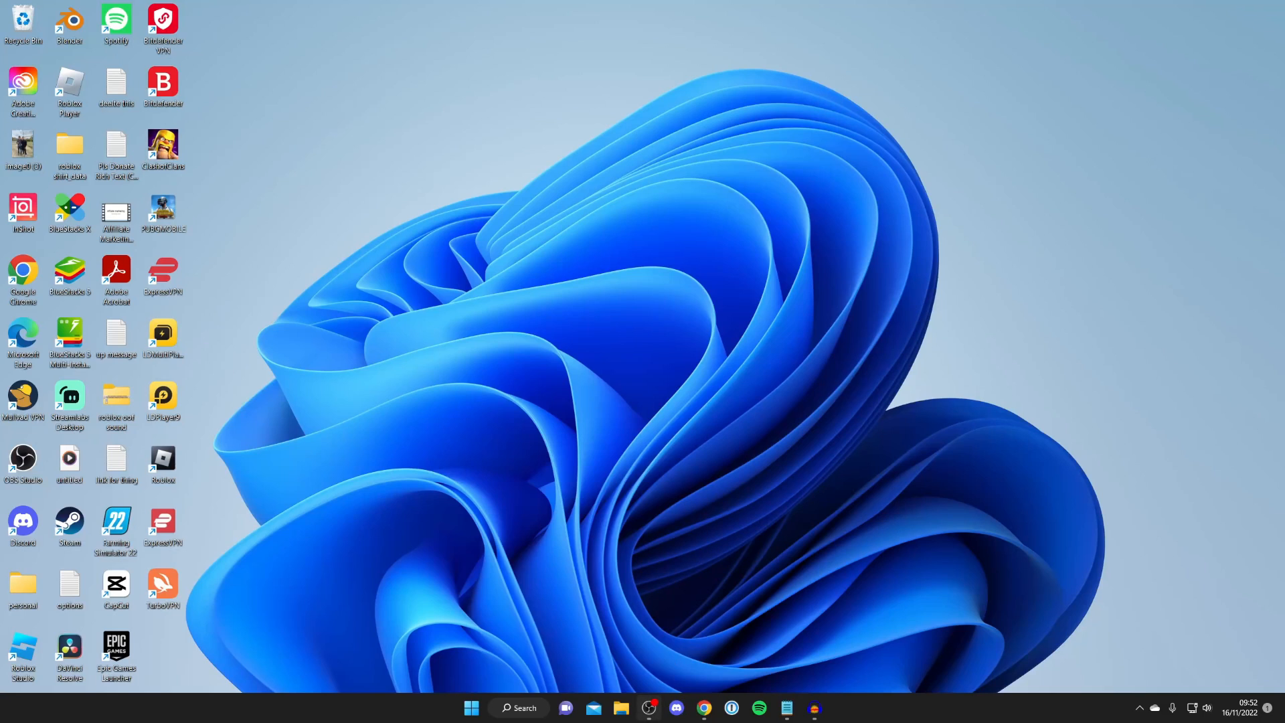
# Search Google in Chrome for 'clownfish voice changer' via the suggestion after typing 'cl'.
pyautogui.click(703, 706)
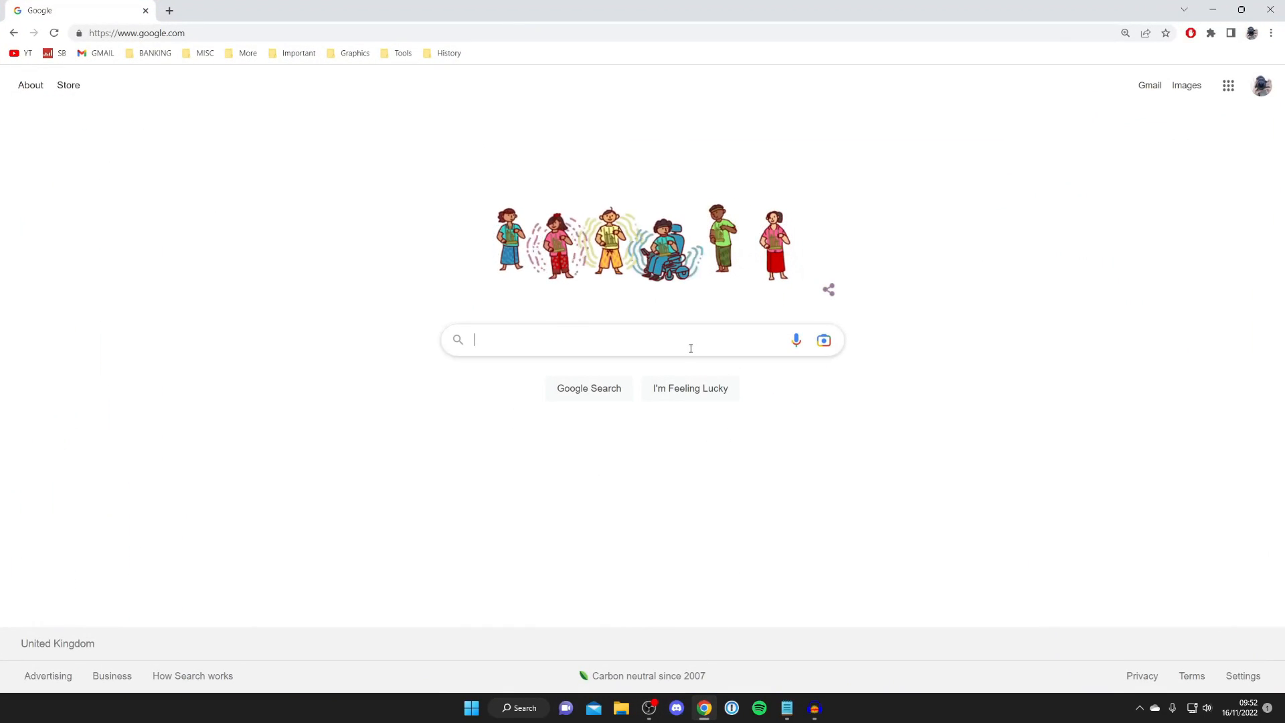
pyautogui.click(640, 338)
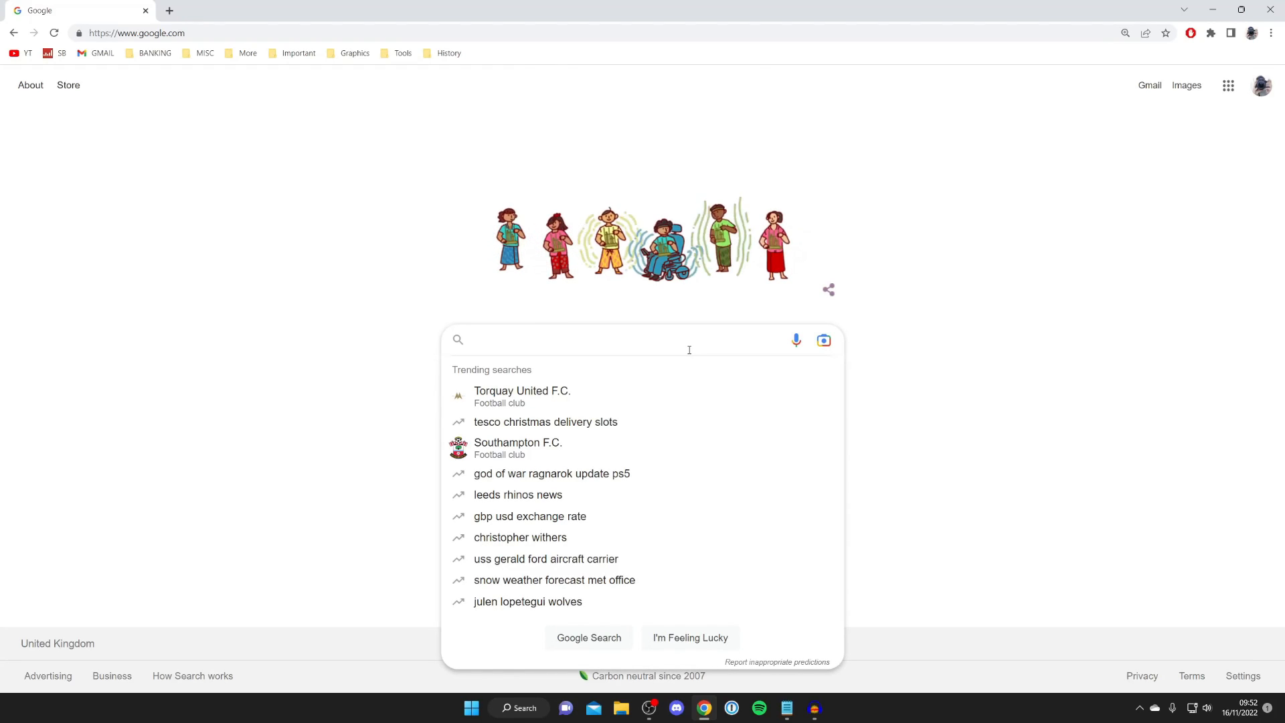
pyautogui.write('clownfish')
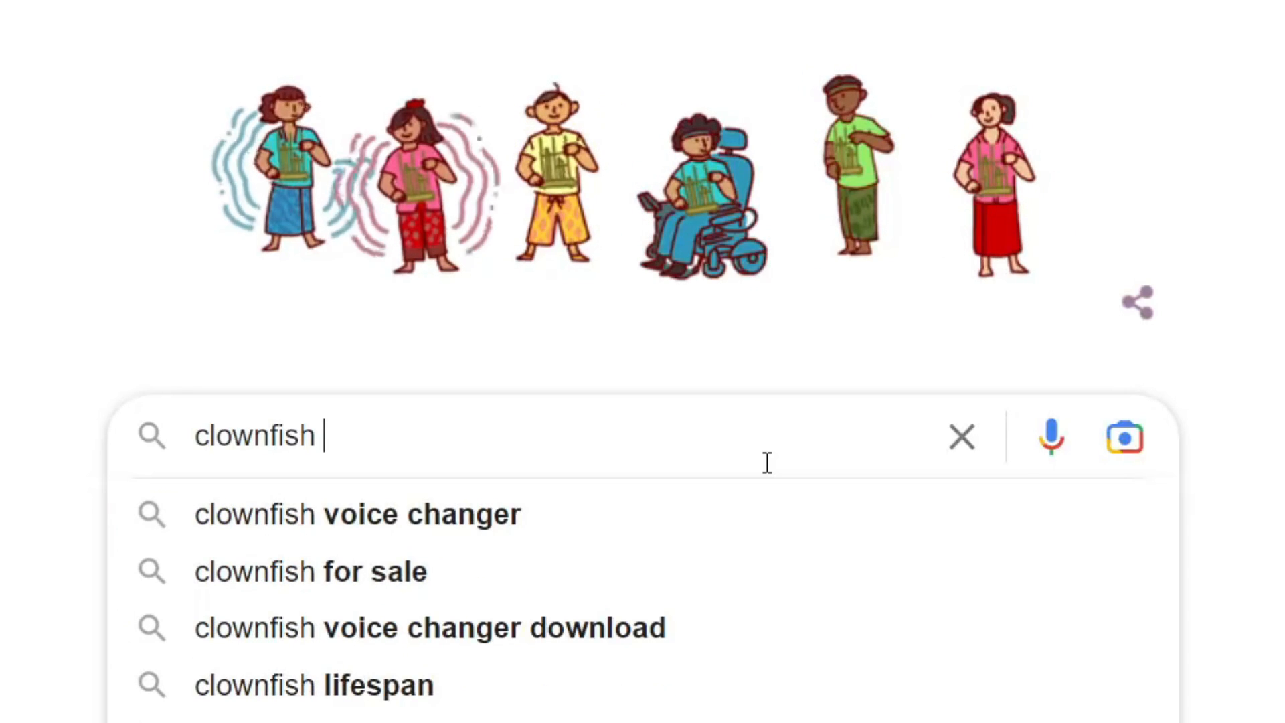
pyautogui.click(356, 514)
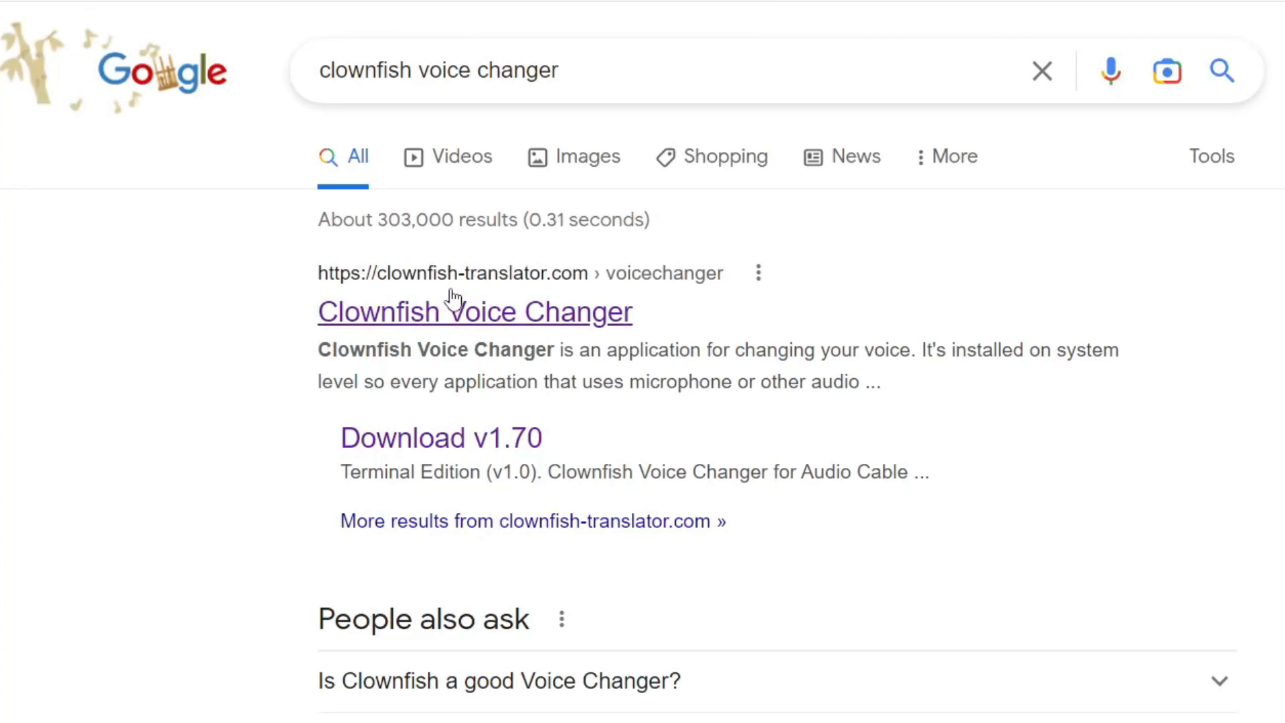
# Go from the Google result to the Clownfish site's Download v1.70 page.
pyautogui.click(474, 312)
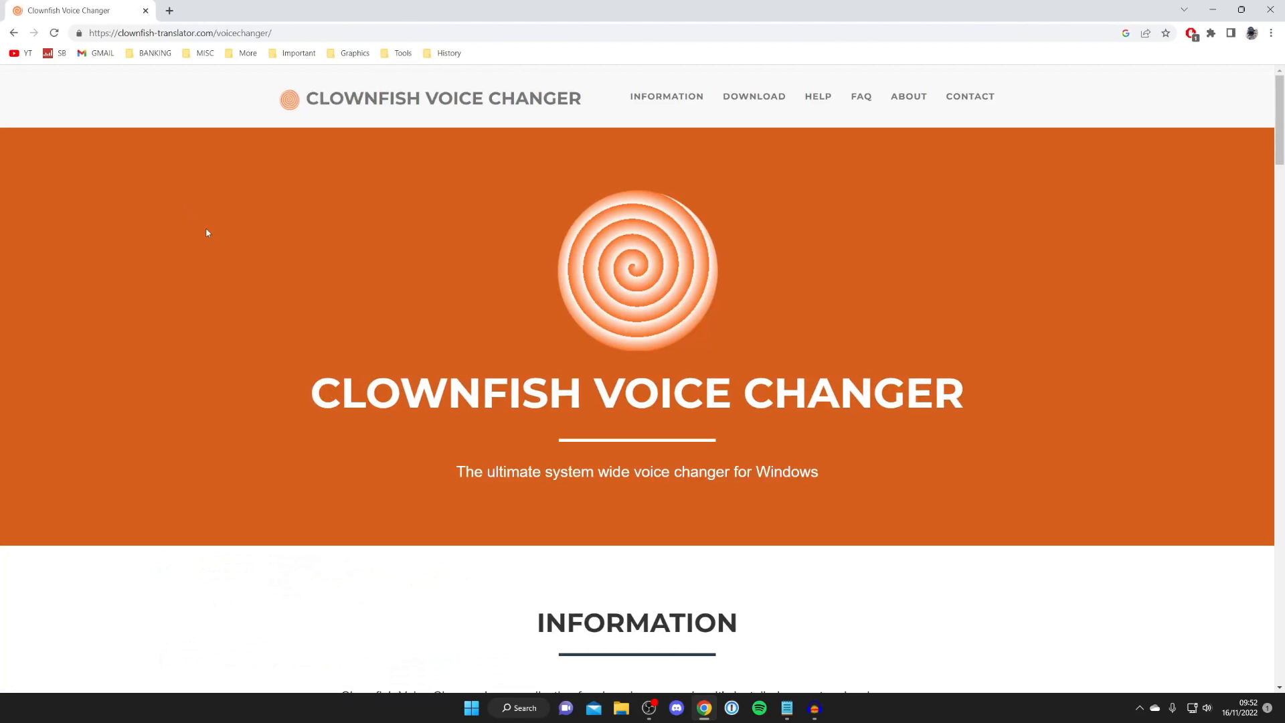
pyautogui.moveTo(505, 109)
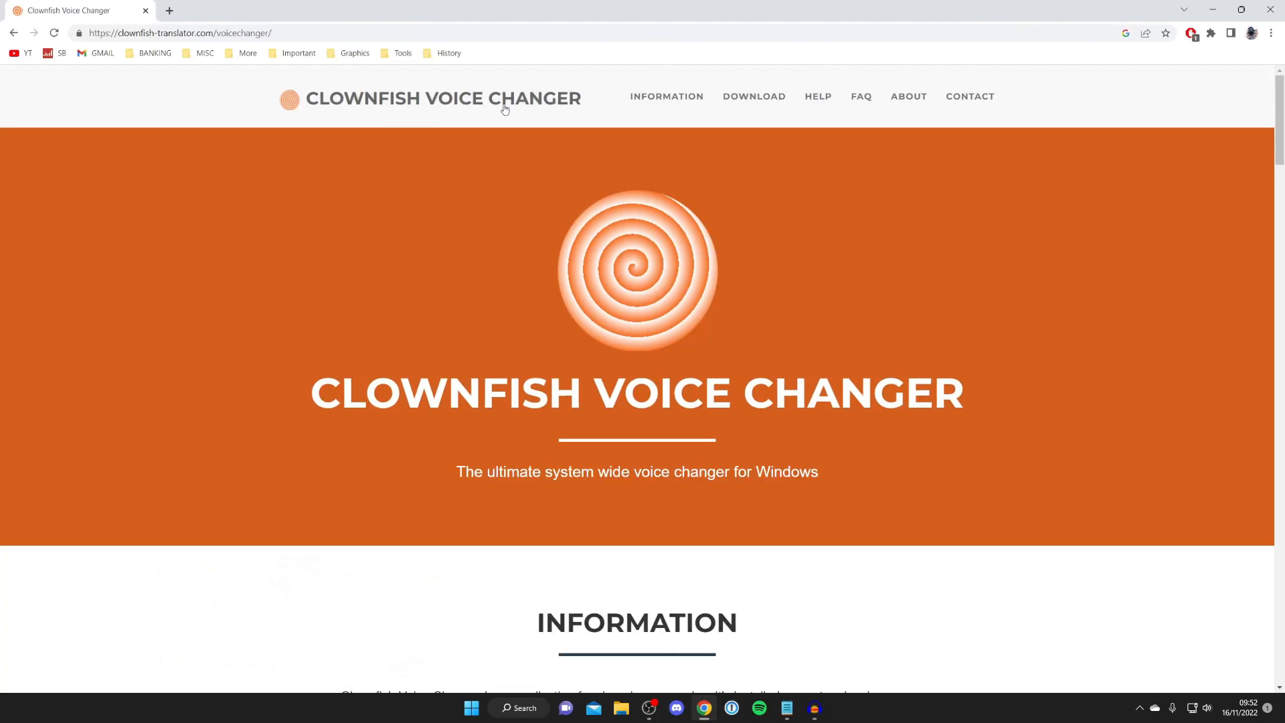
pyautogui.moveTo(753, 97)
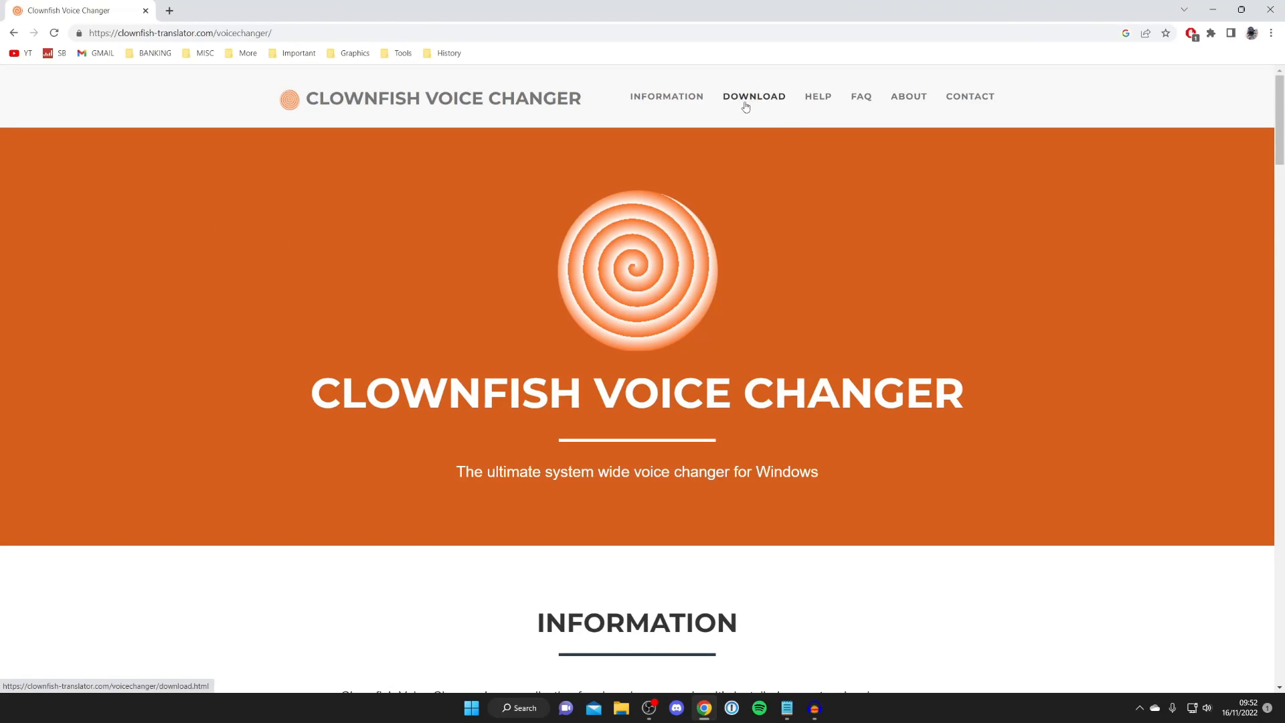
pyautogui.click(754, 96)
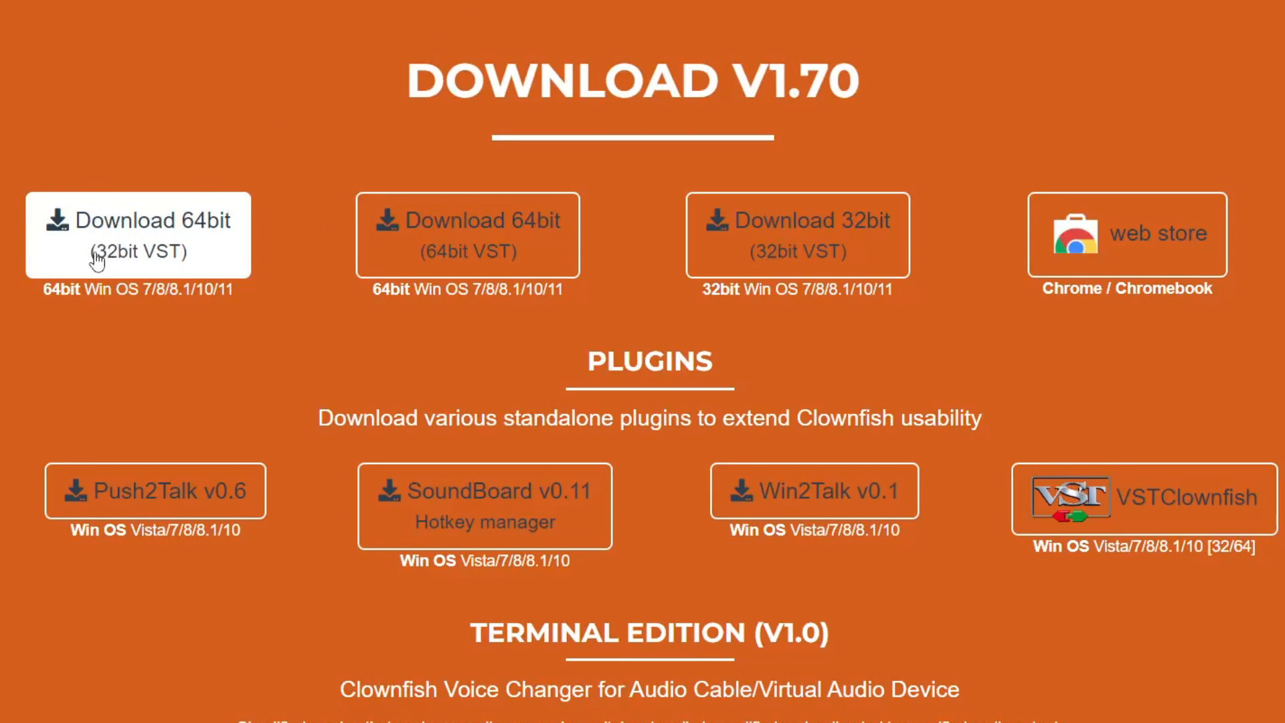
pyautogui.moveTo(183, 309)
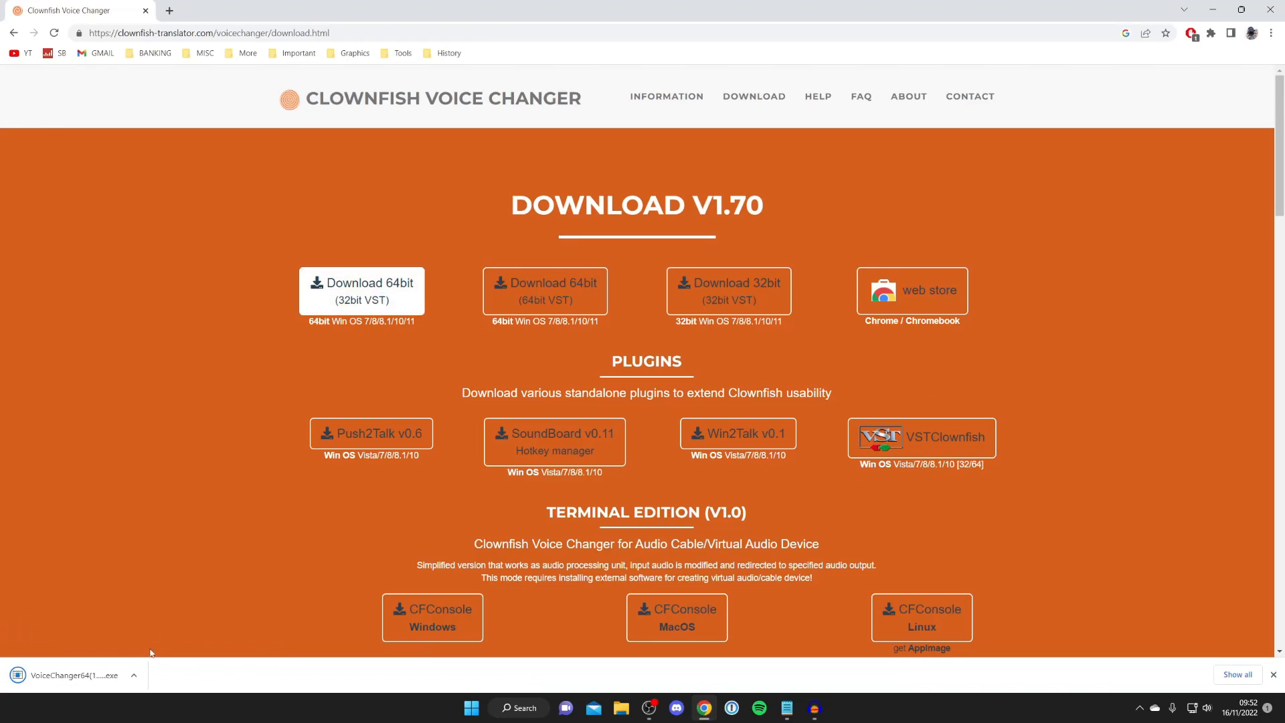
pyautogui.moveTo(563, 186)
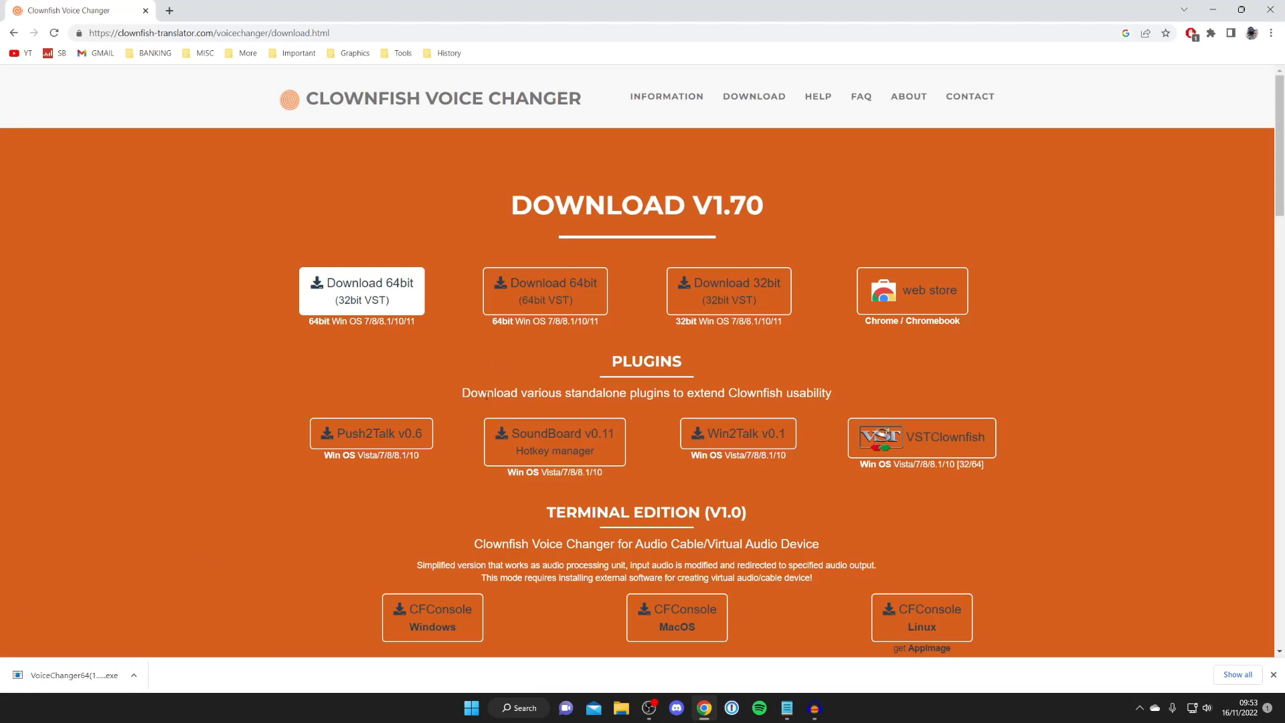
pyautogui.moveTo(620, 707)
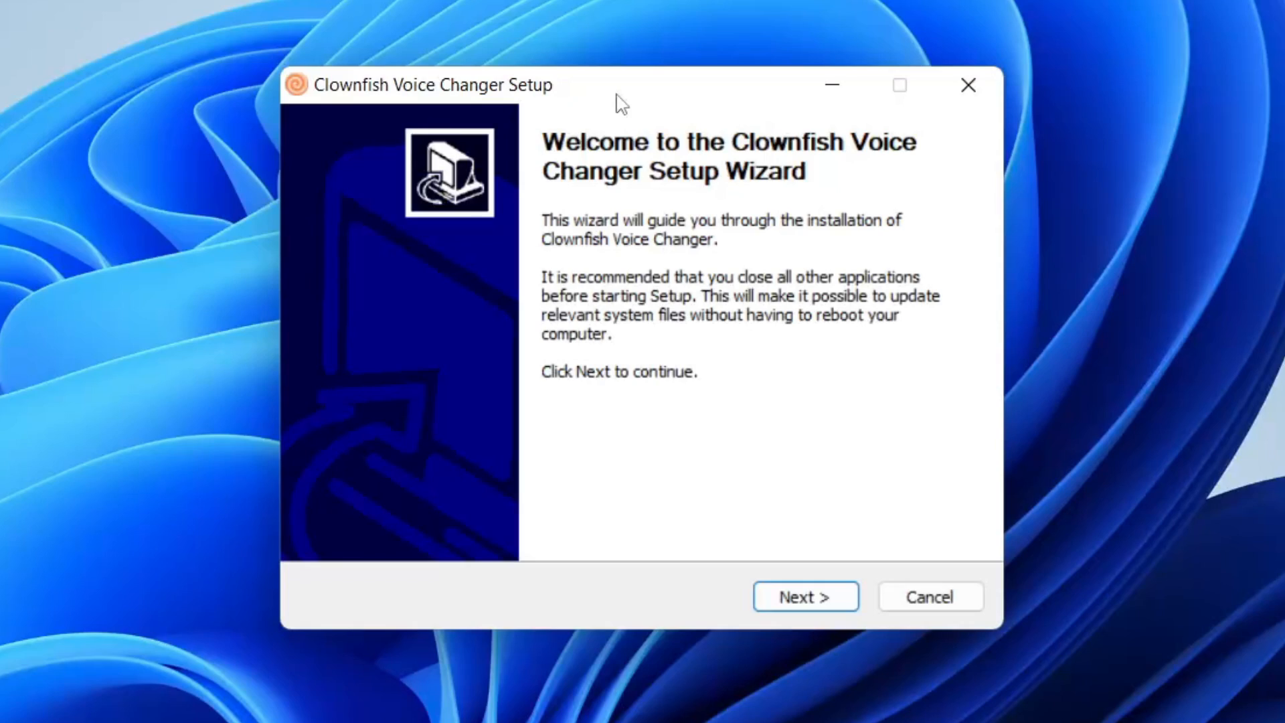
# Run the Clownfish setup wizard with default components and install folder through to Install.
pyautogui.click(804, 595)
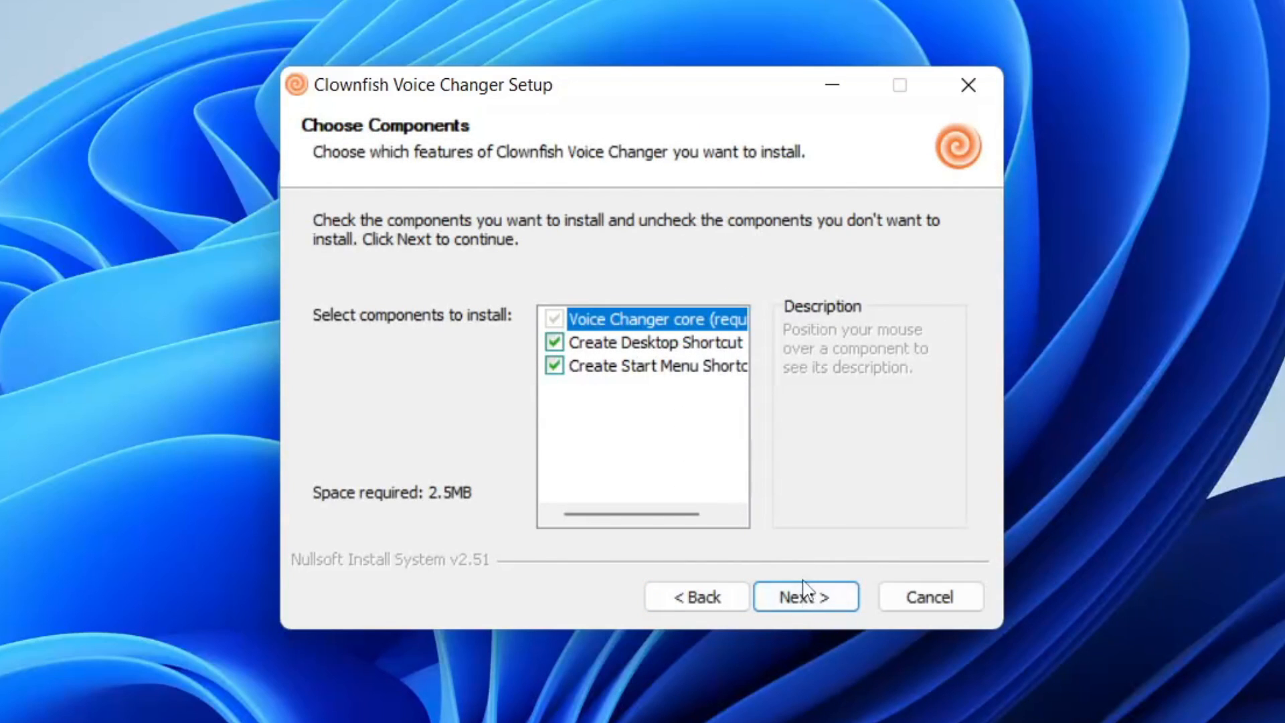
pyautogui.click(804, 595)
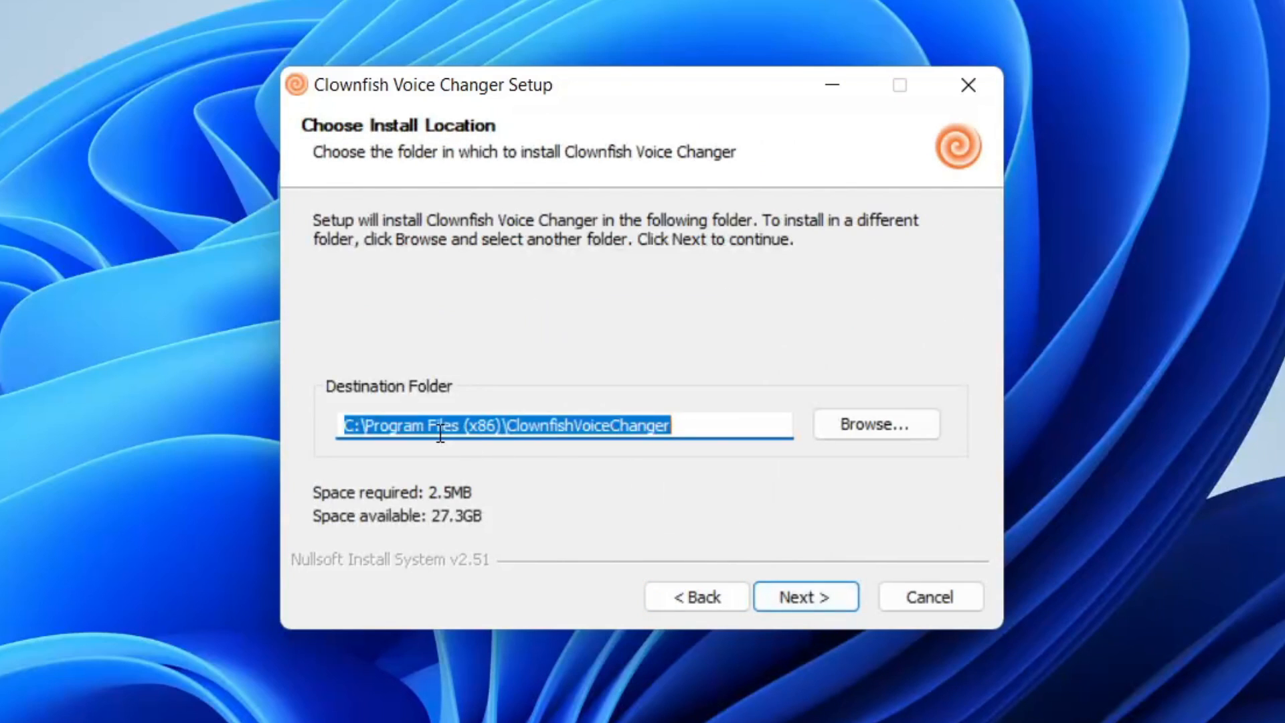
pyautogui.click(804, 595)
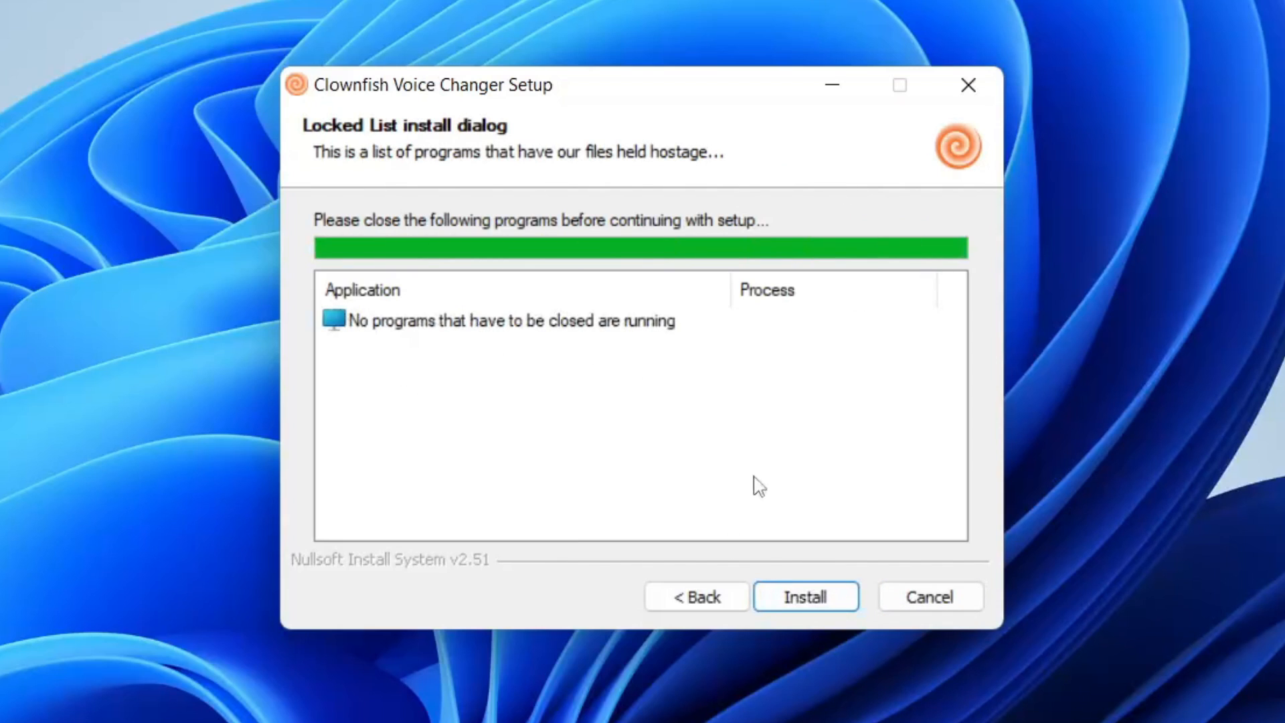
pyautogui.click(805, 596)
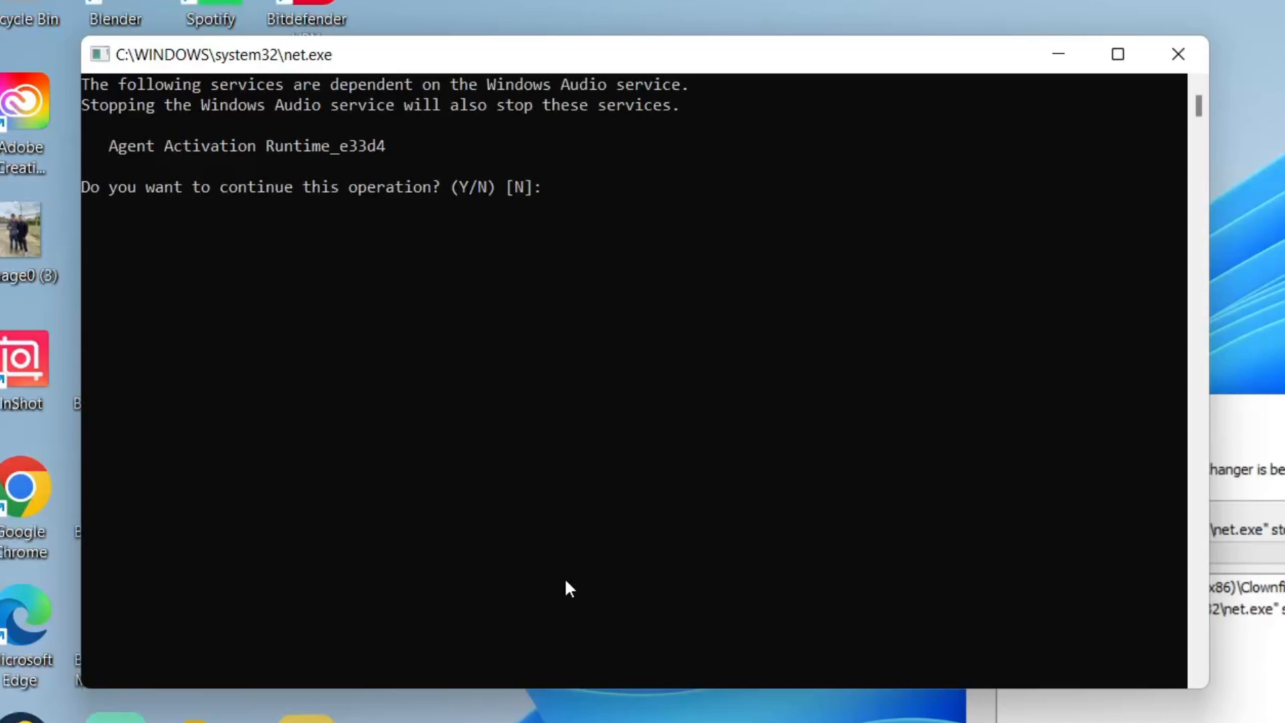
# Answer Y in the net.exe console to stop the Windows Audio service.
pyautogui.write('Y')
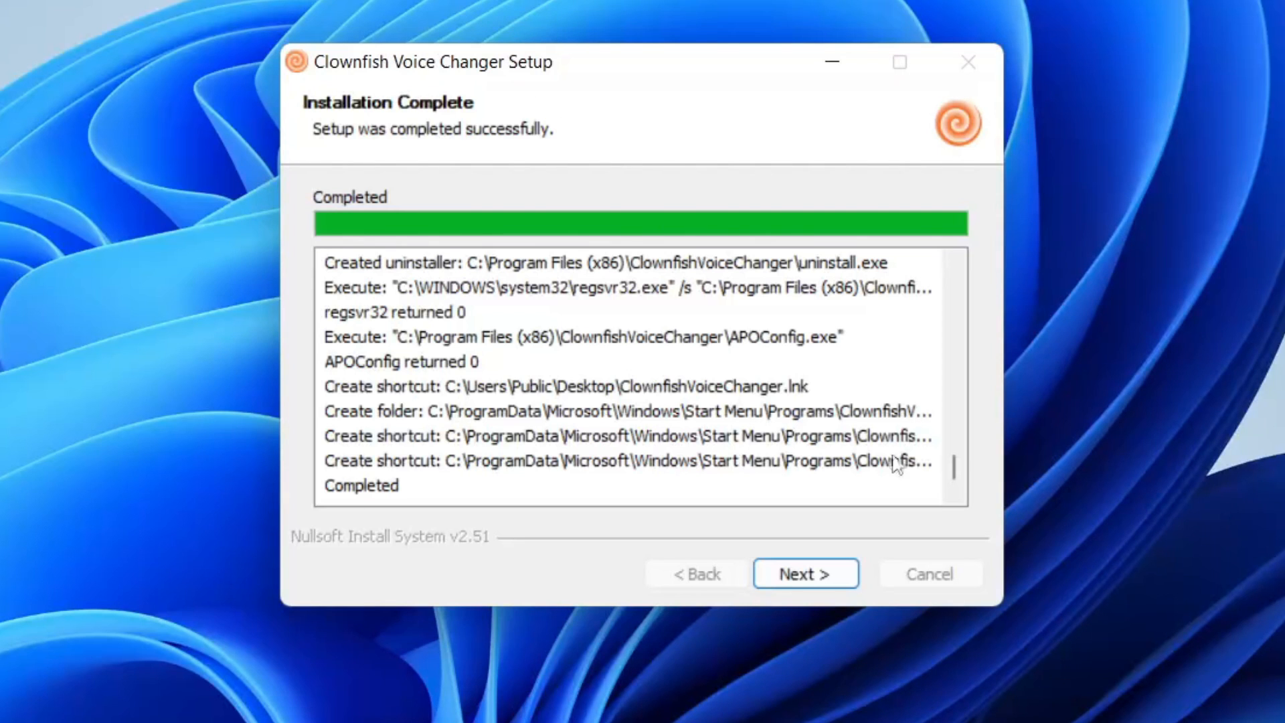
# Move past the Installation Complete page toward closing the setup wizard.
pyautogui.click(805, 573)
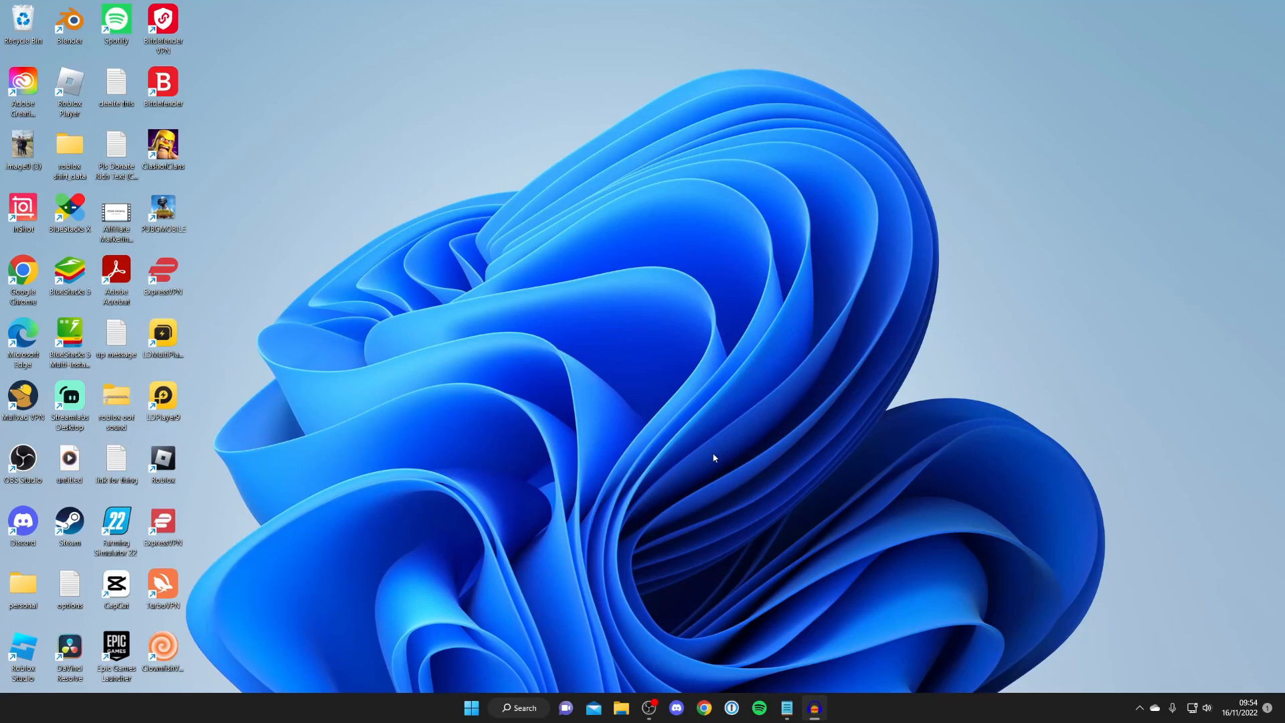
pyautogui.moveTo(582, 629)
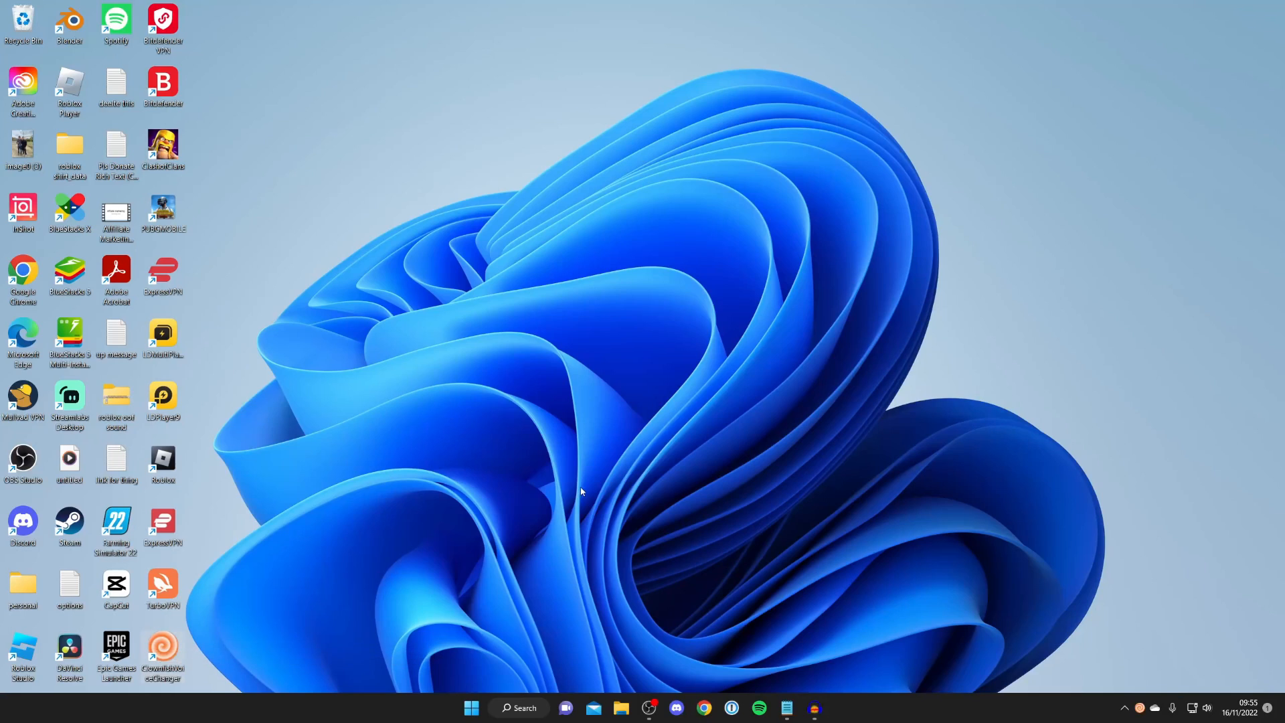
pyautogui.moveTo(647, 349)
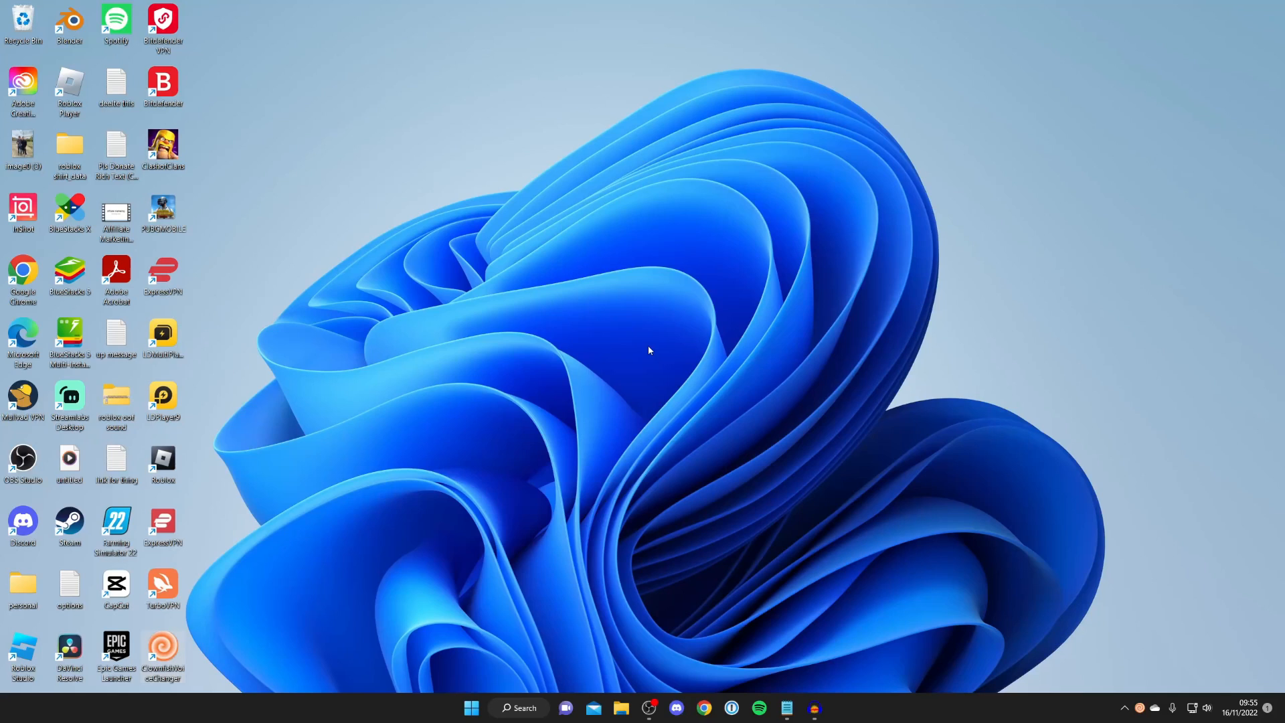
pyautogui.moveTo(808, 285)
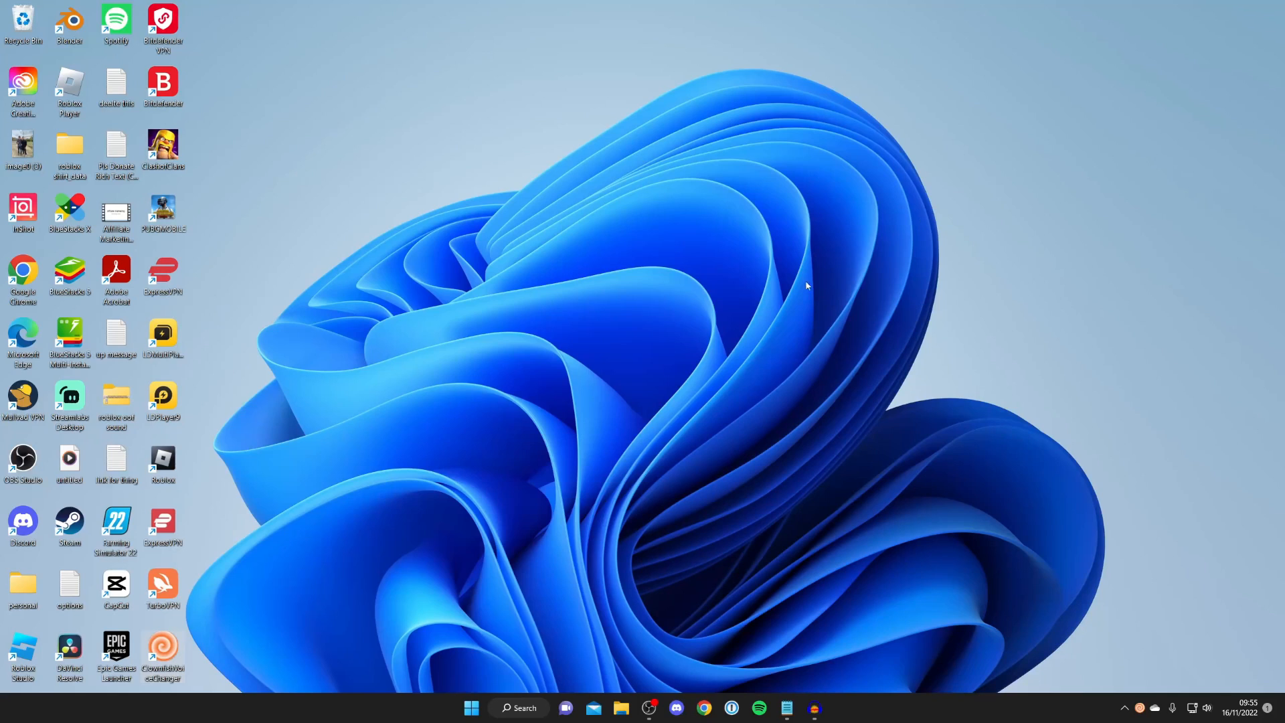
pyautogui.moveTo(1094, 633)
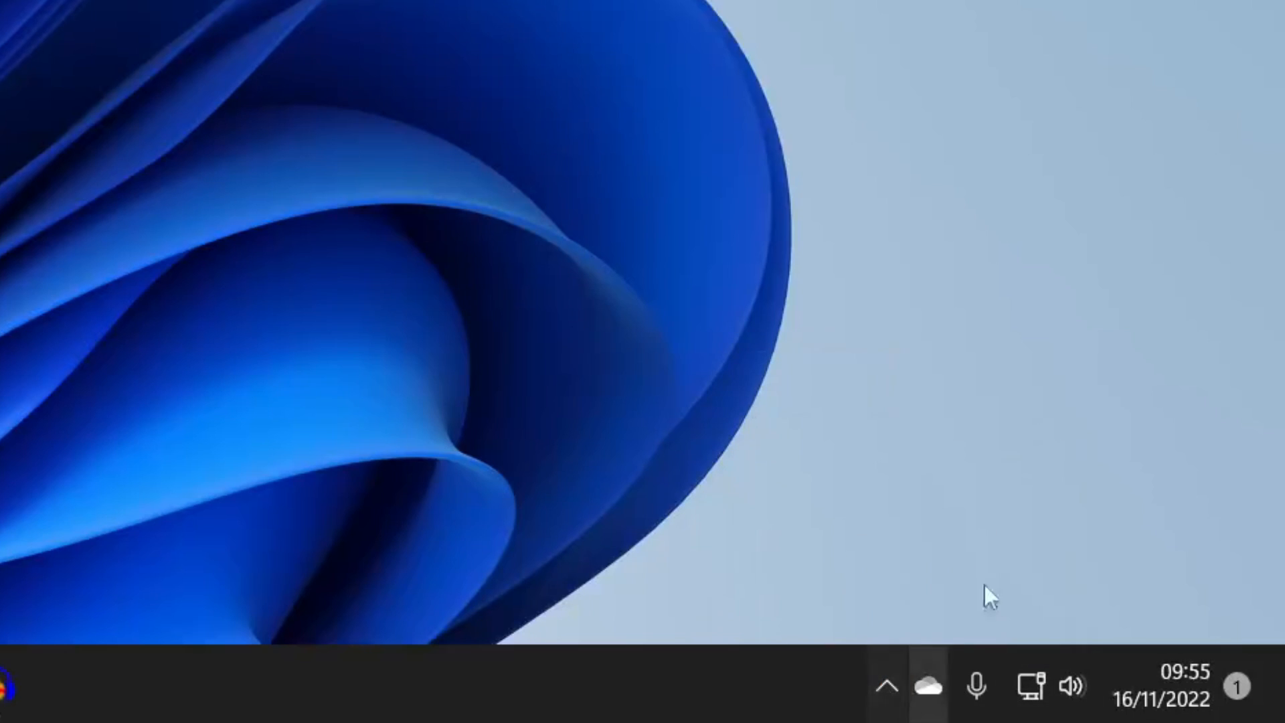
# Reveal the hidden tray icons to reach the Clownfish tray menu.
pyautogui.click(885, 686)
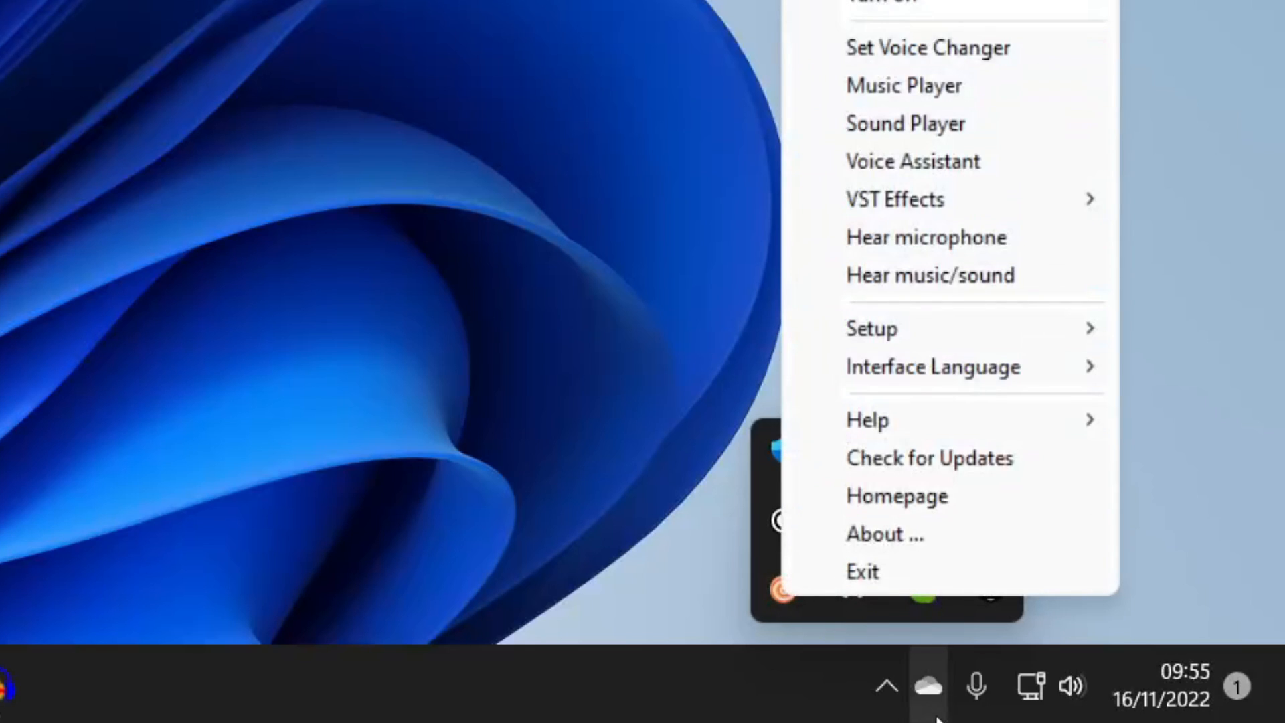
pyautogui.moveTo(901, 329)
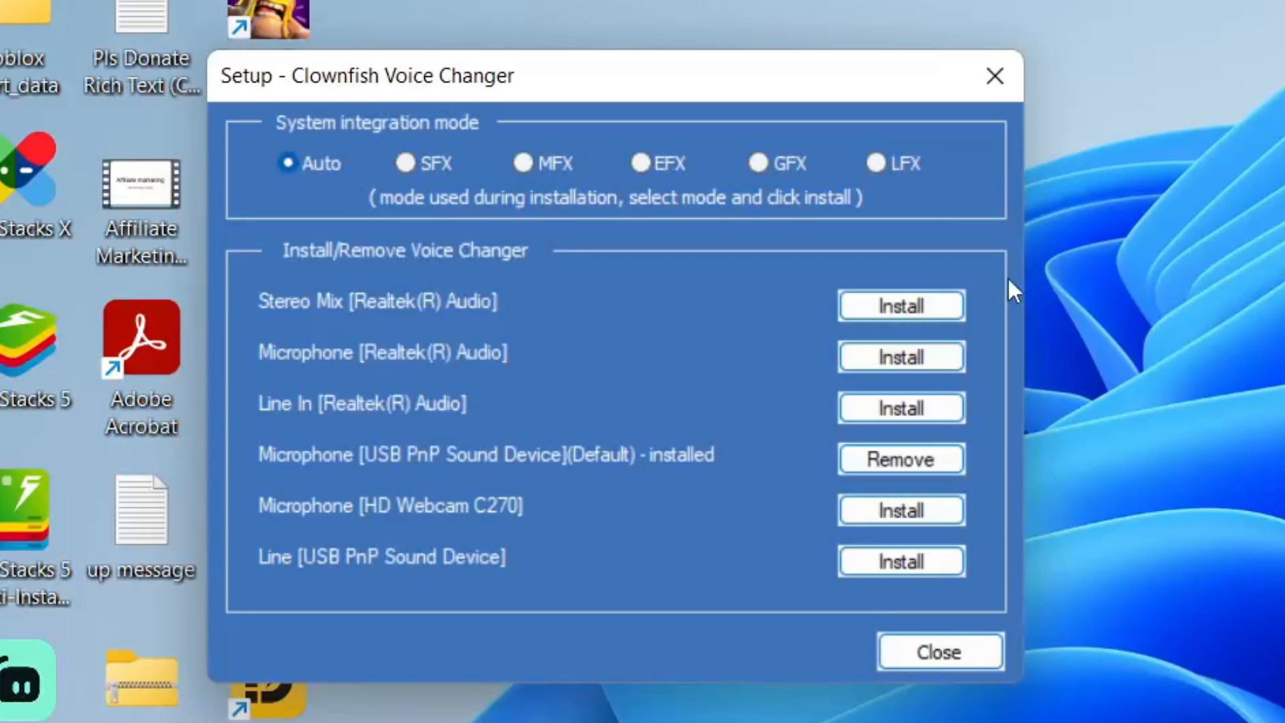
pyautogui.moveTo(925, 178)
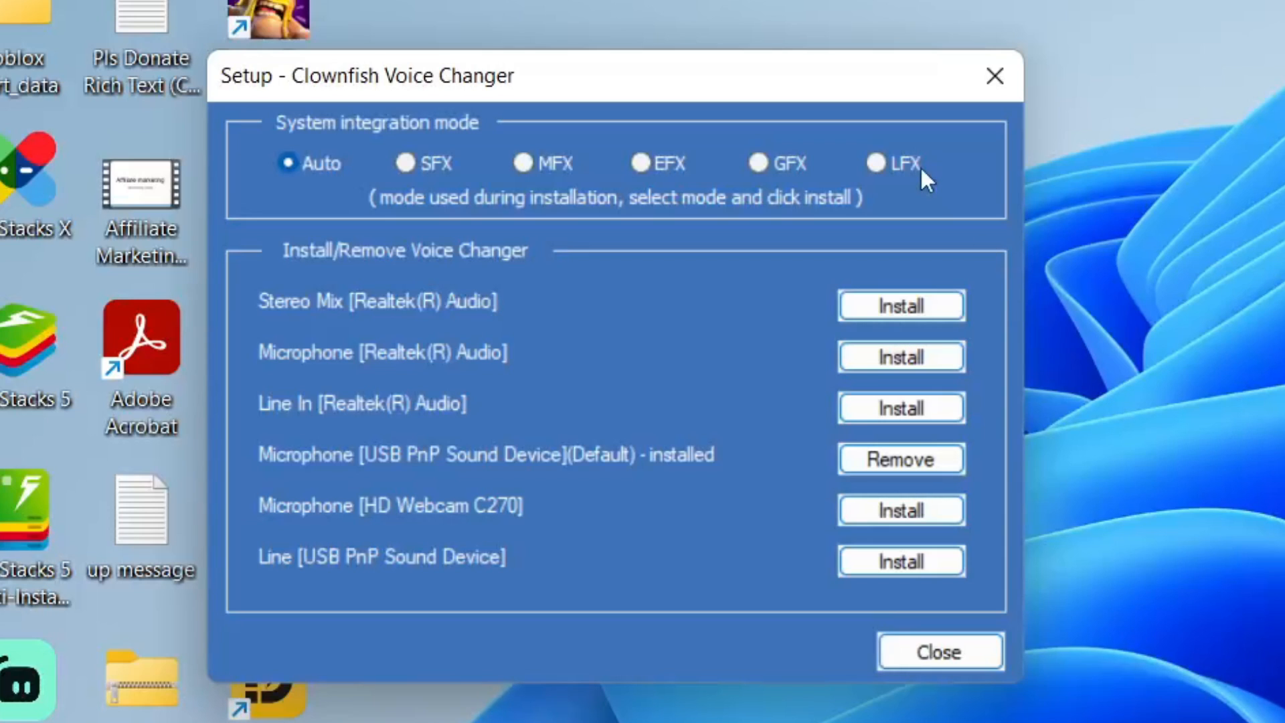
pyautogui.moveTo(373, 270)
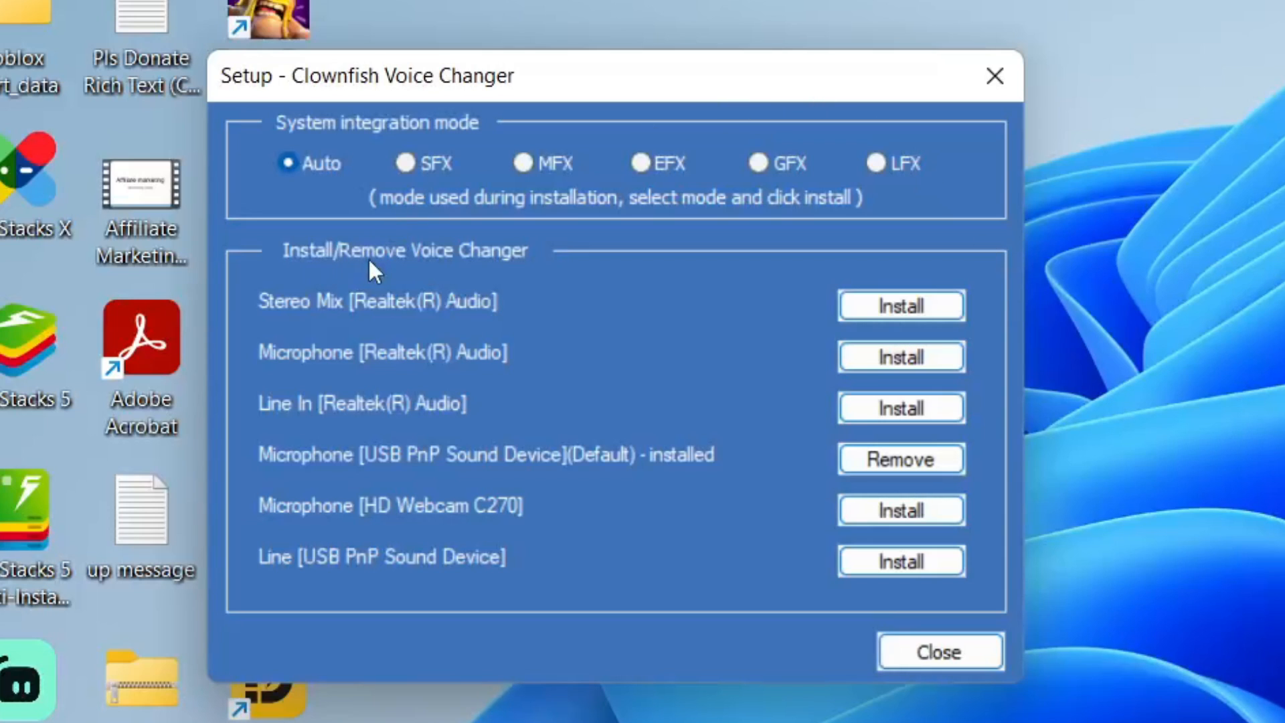
pyautogui.moveTo(322, 486)
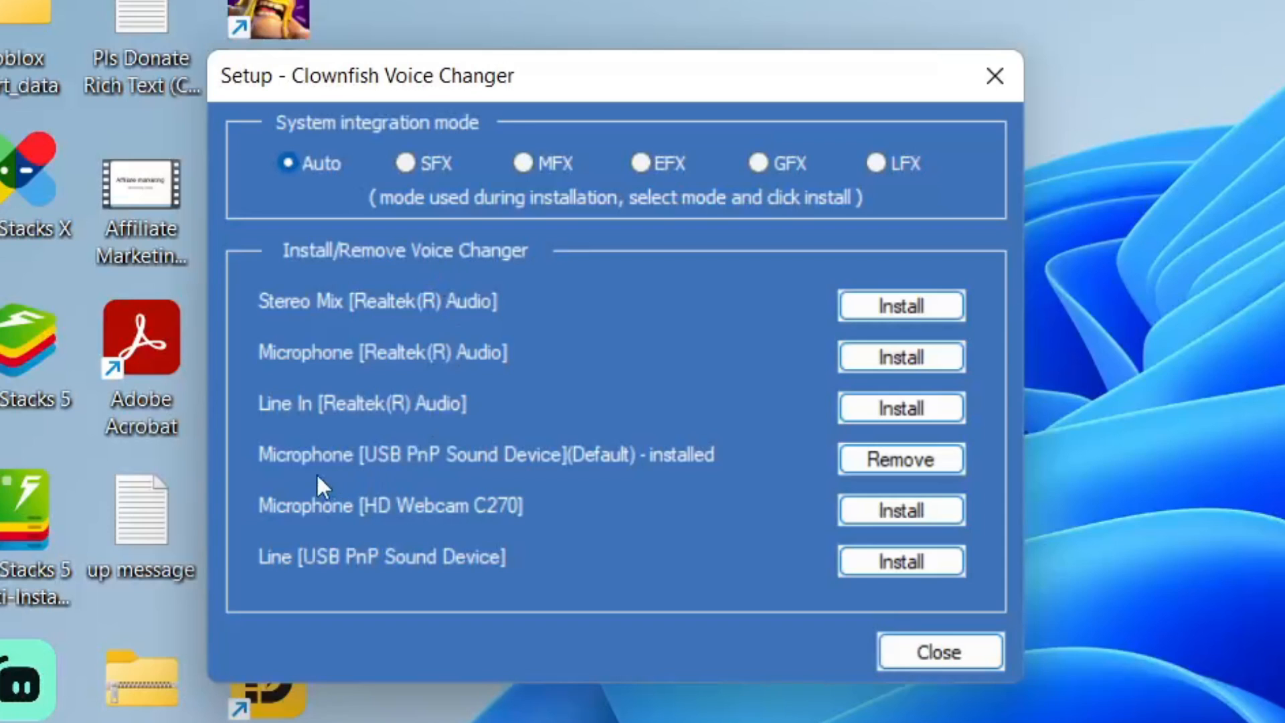
pyautogui.moveTo(402, 478)
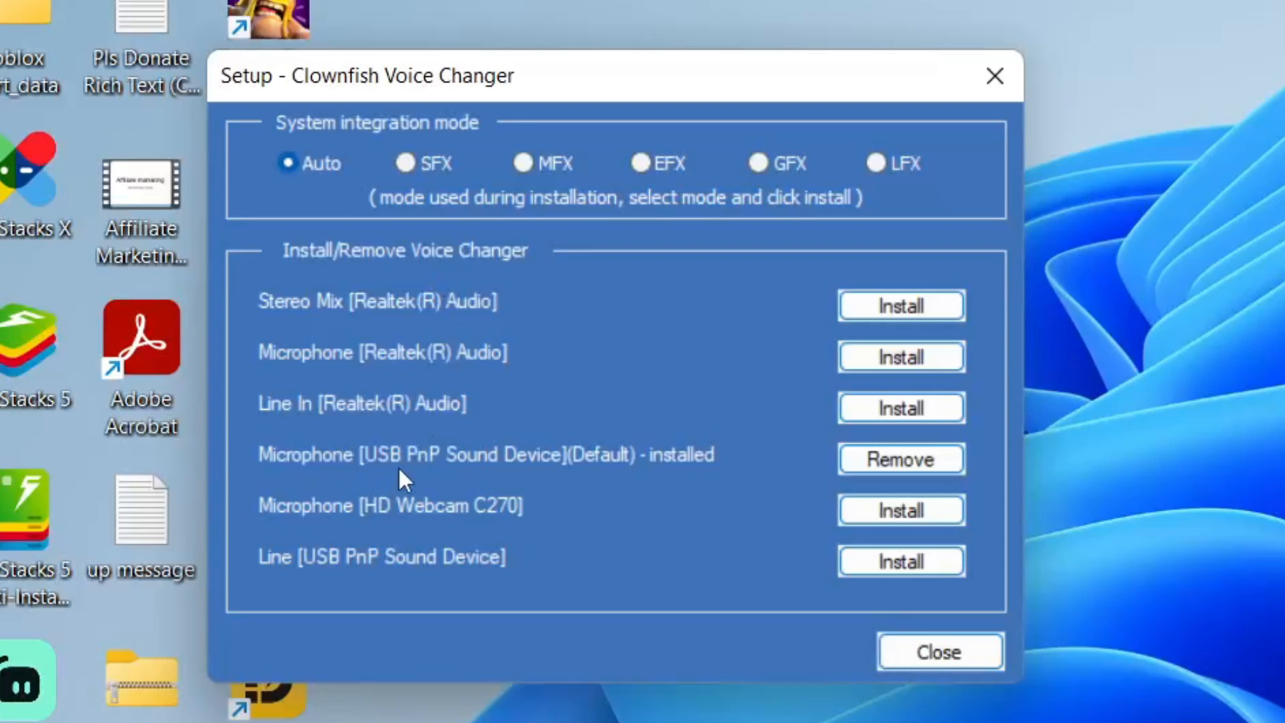
pyautogui.moveTo(418, 487)
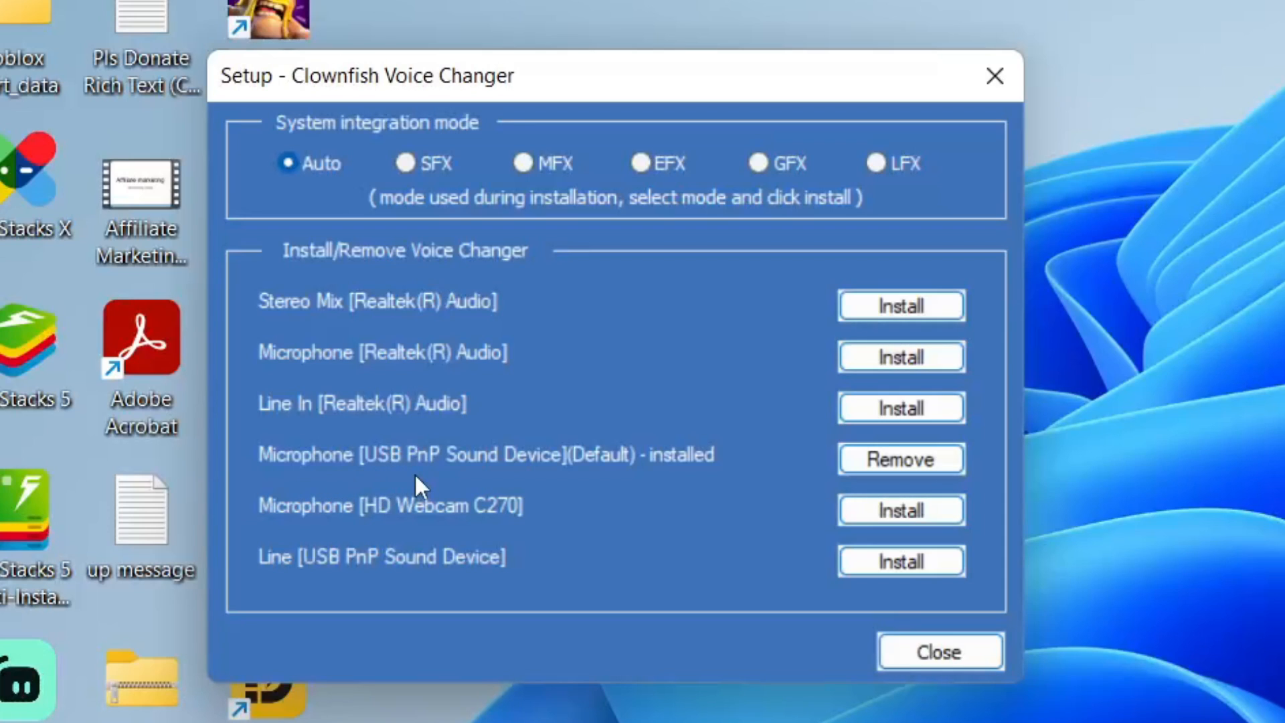
pyautogui.moveTo(777, 451)
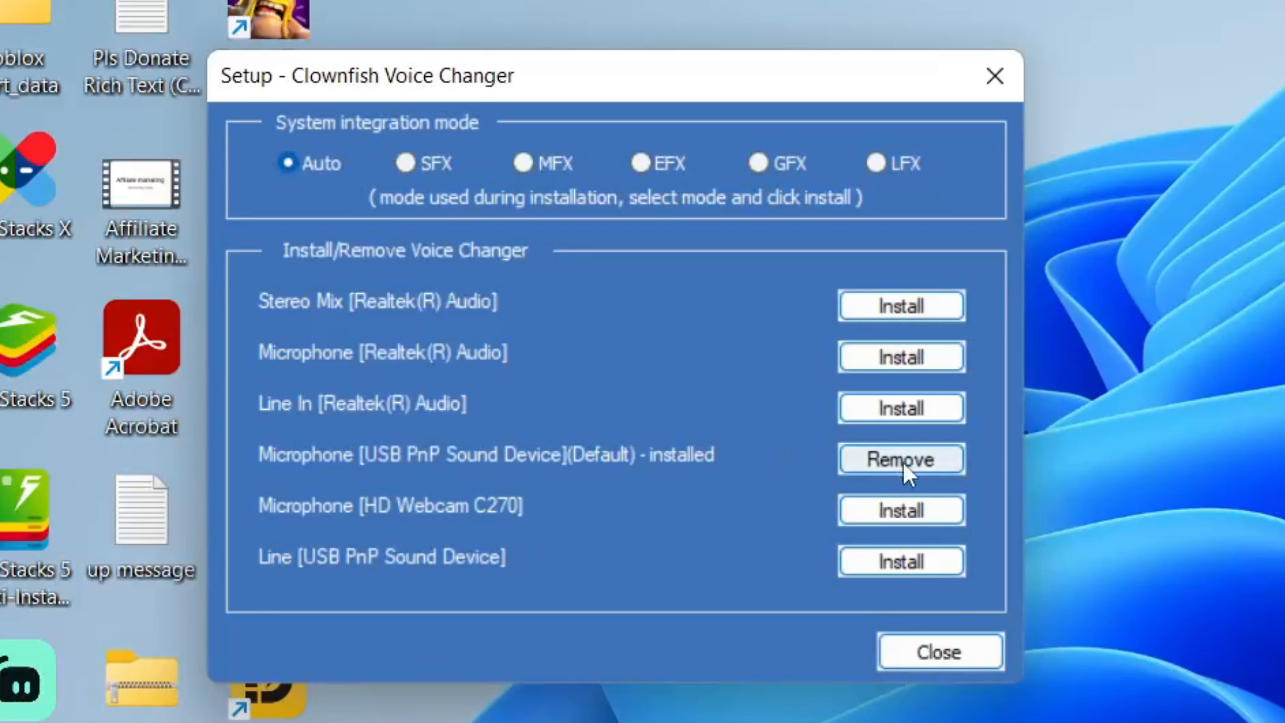
pyautogui.moveTo(940, 652)
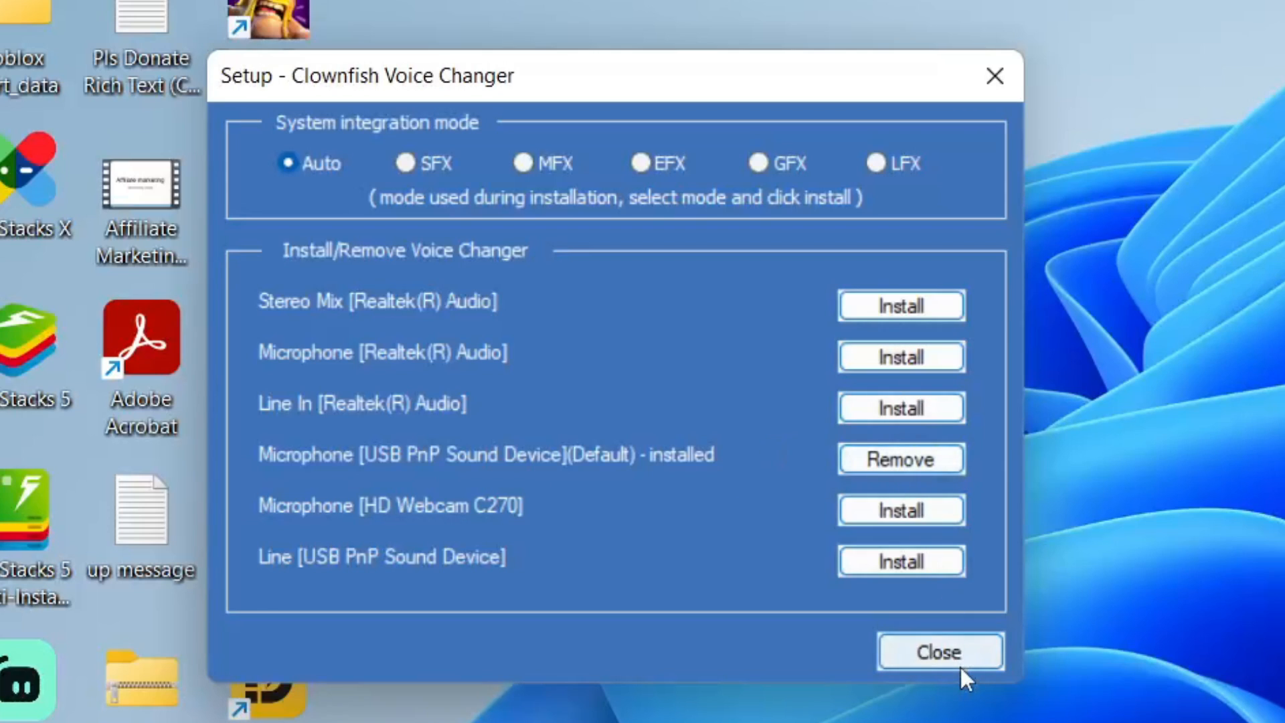
# Close the device setup, test the Helium pitch preset, then clear the effect back to Inactive.
pyautogui.click(940, 652)
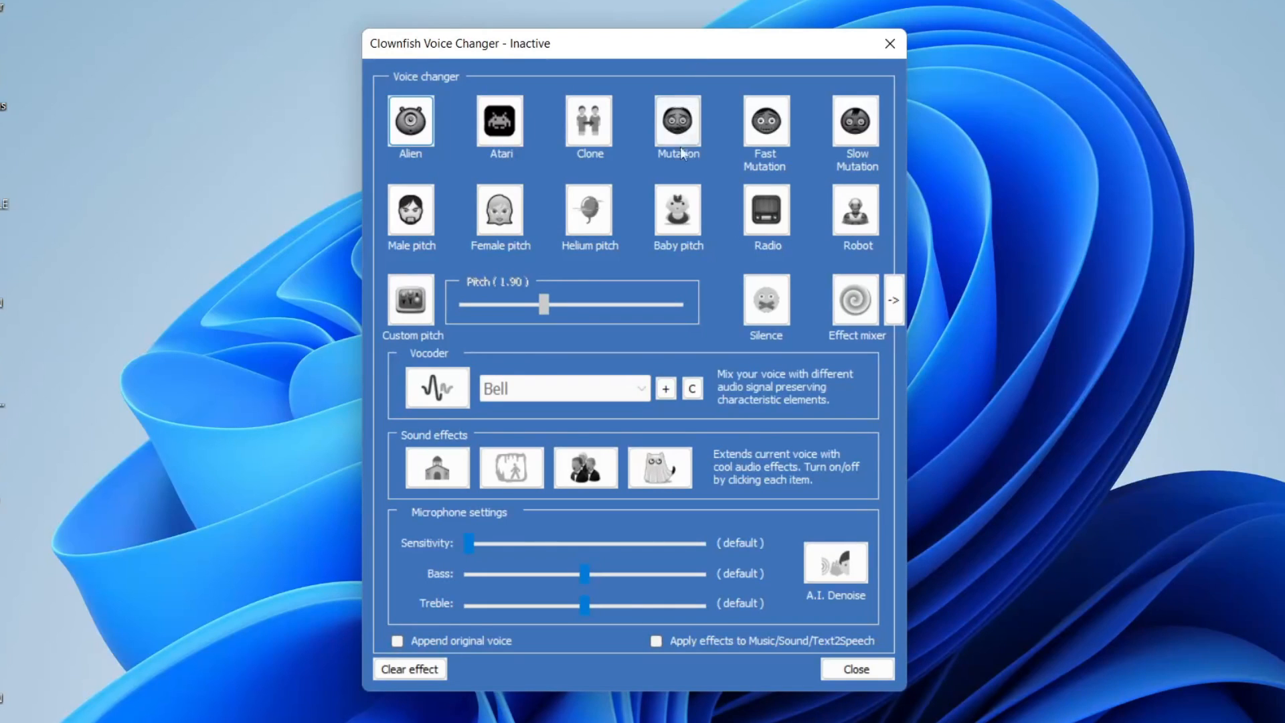
pyautogui.click(589, 209)
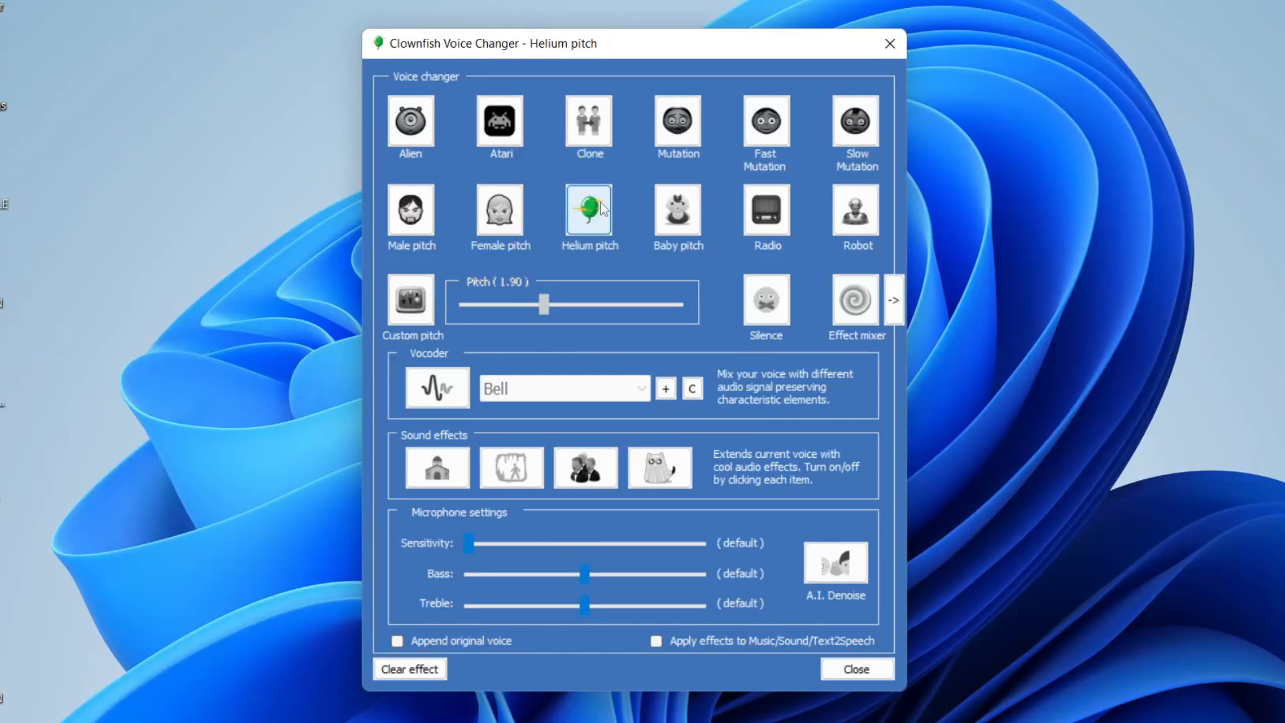
pyautogui.click(410, 669)
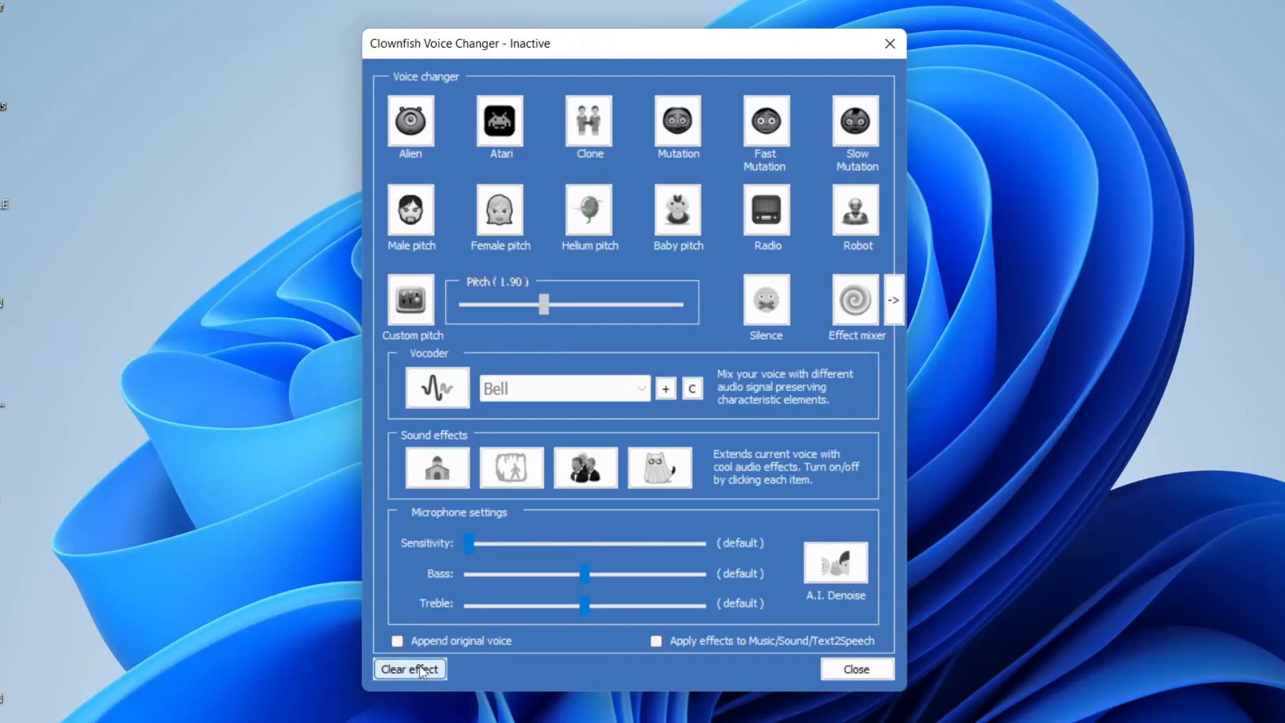
pyautogui.moveTo(426, 652)
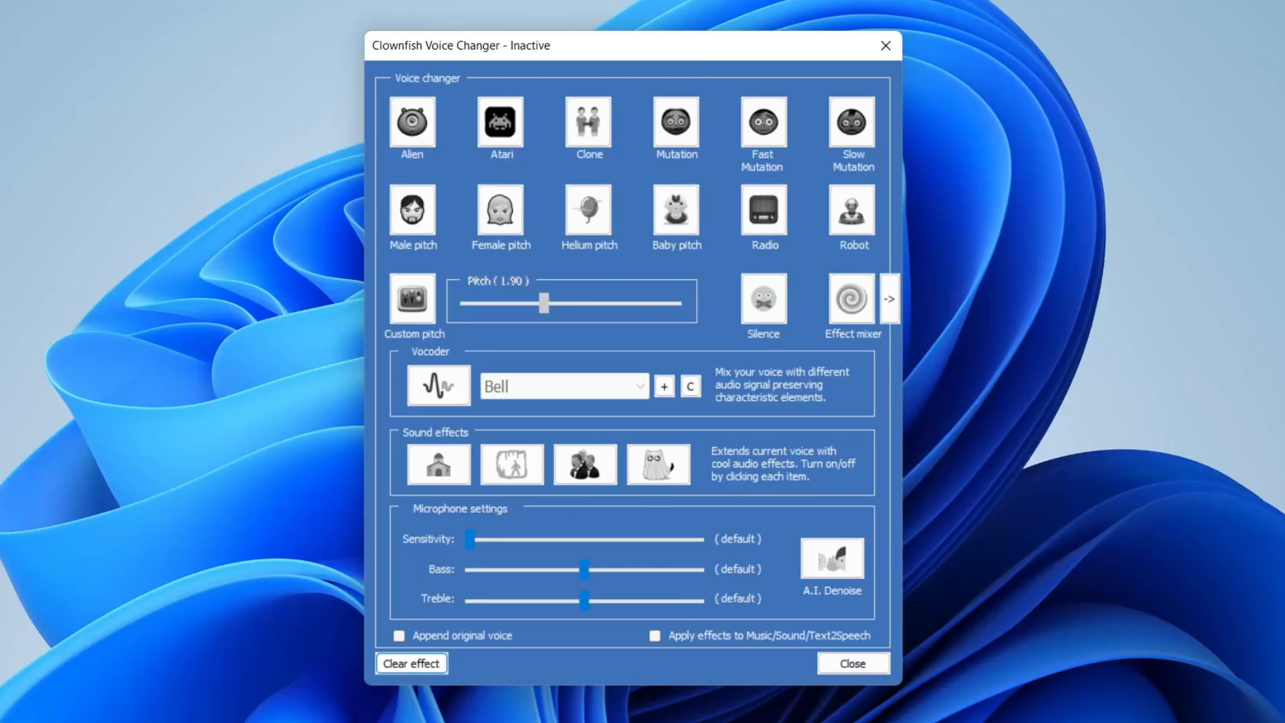
# Switch to Discord and bring up User Settings from the gear by the username.
pyautogui.click(884, 46)
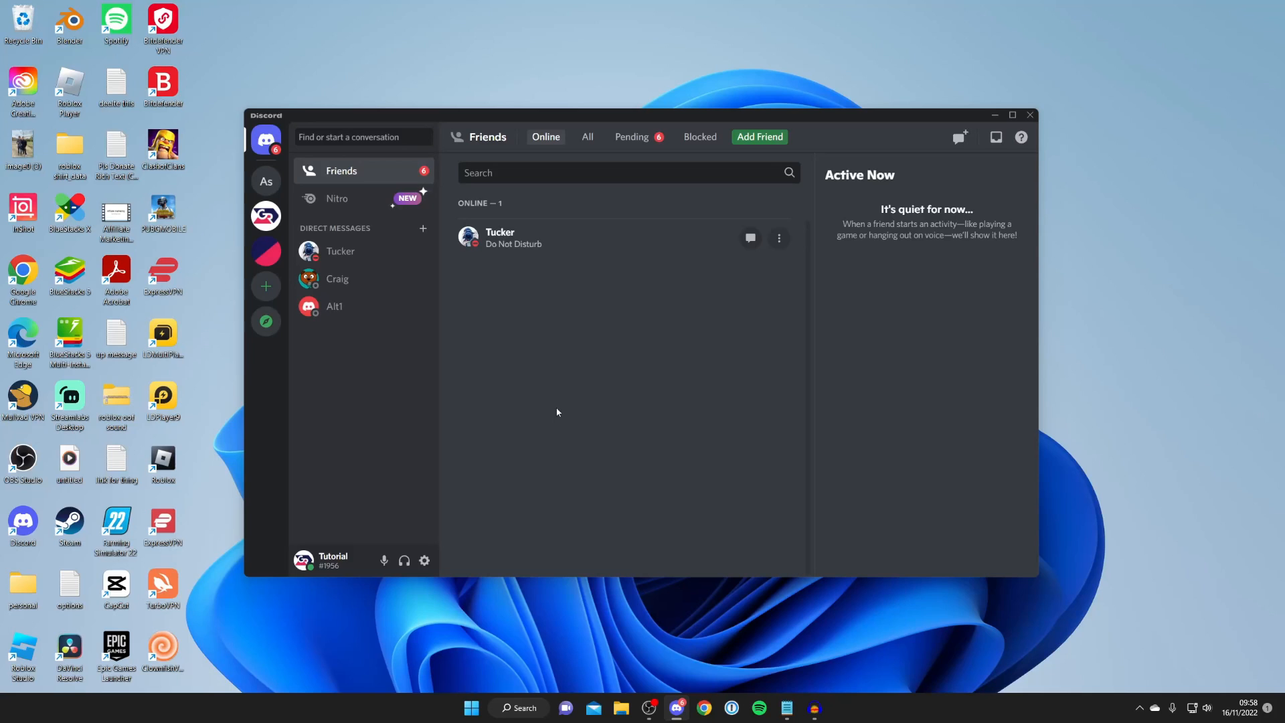
pyautogui.click(1012, 115)
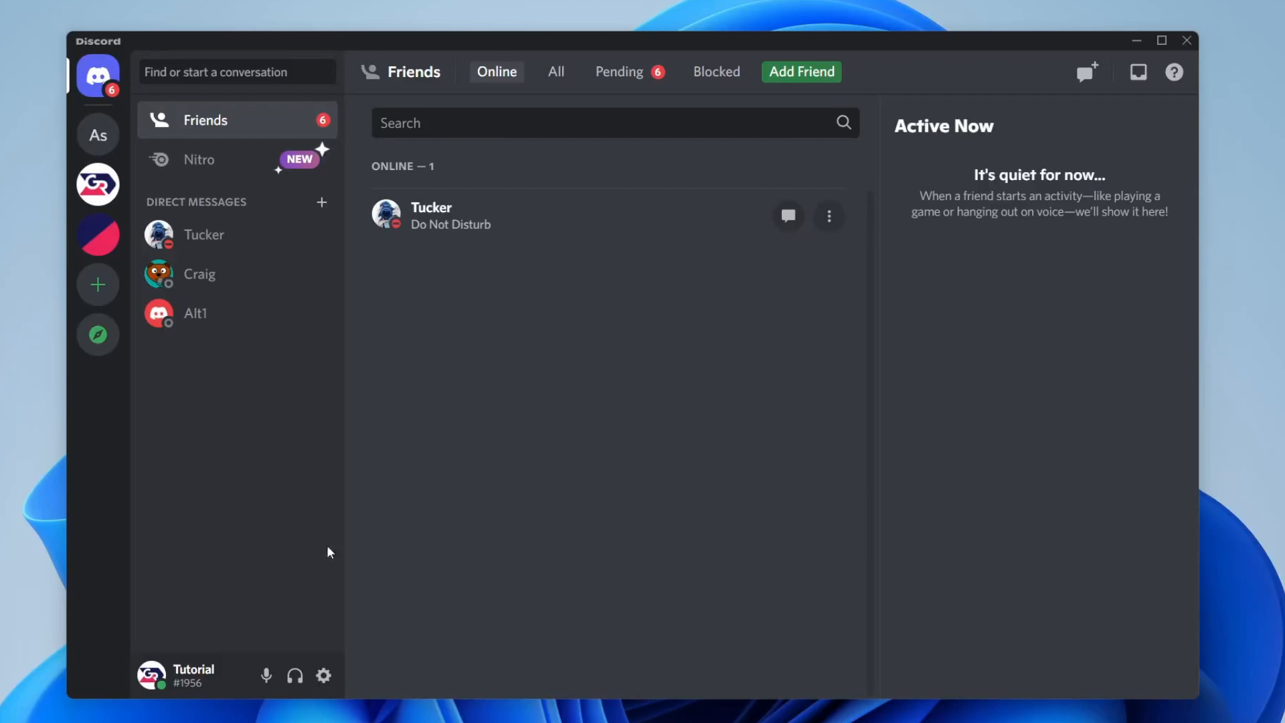
pyautogui.click(323, 674)
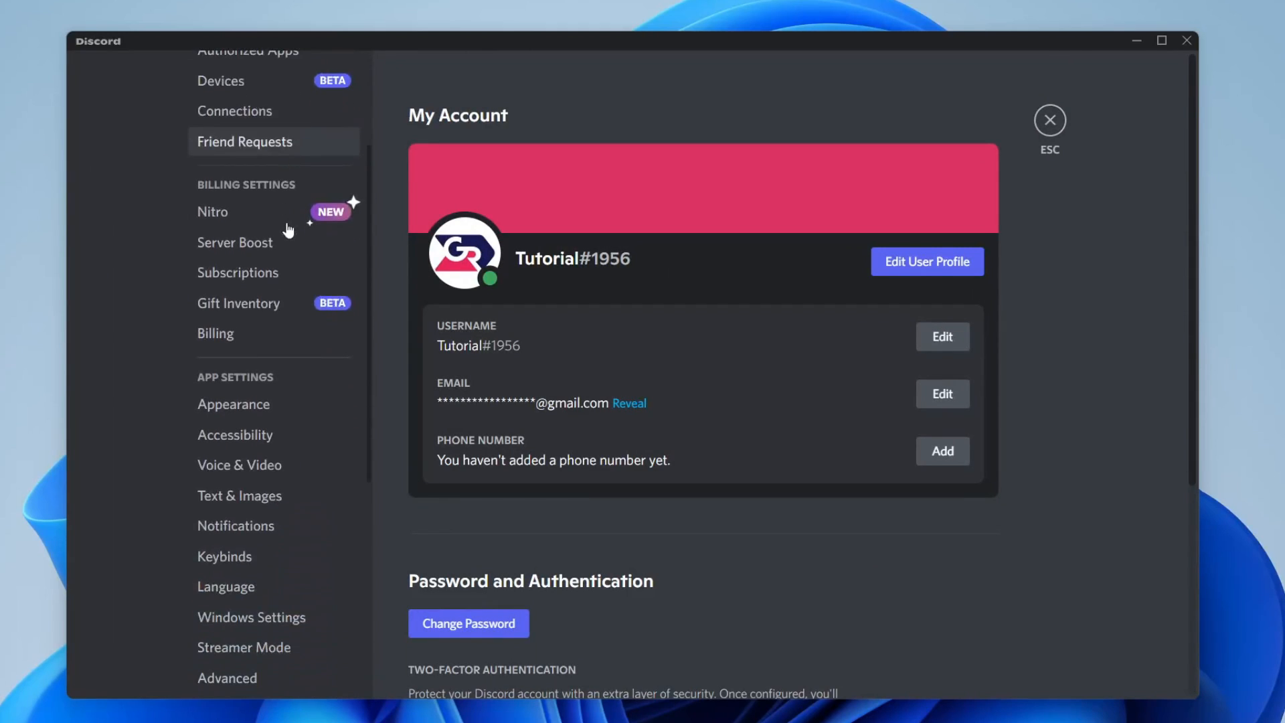
# In Voice & Video, choose Microphone (USB PnP Sound Device) as input device and confirm it.
pyautogui.scroll(-3)
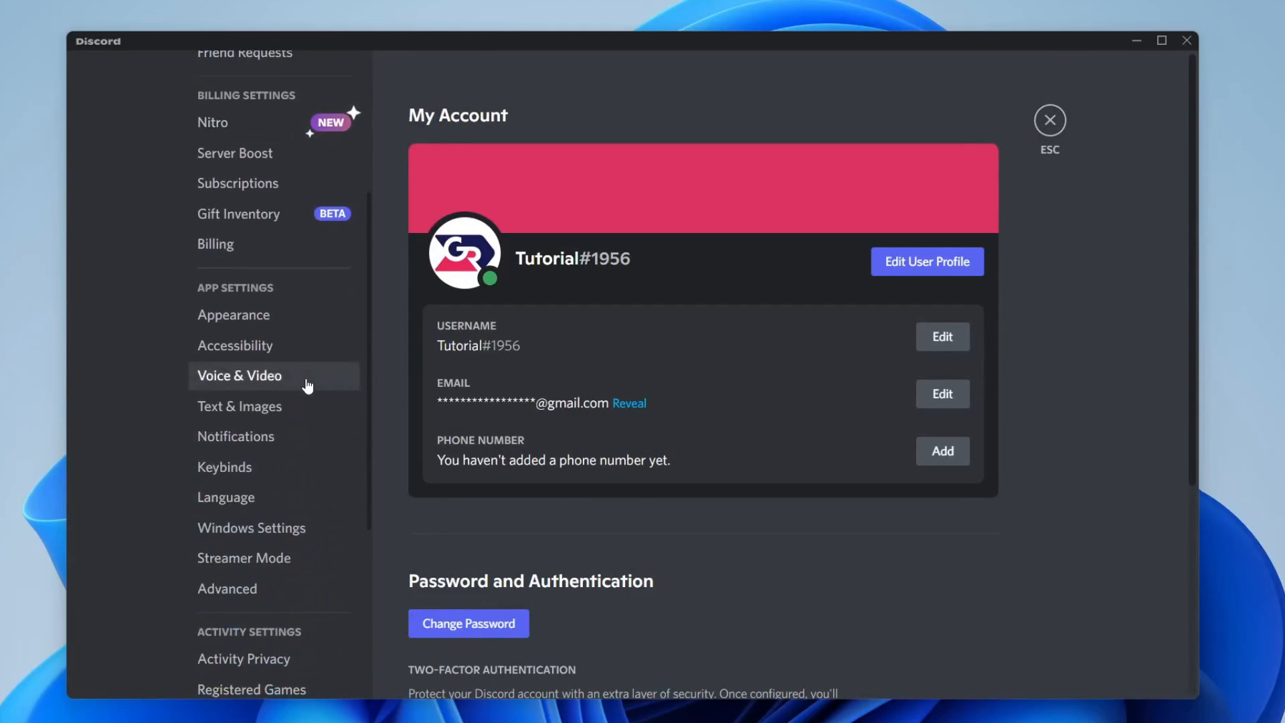
pyautogui.click(239, 375)
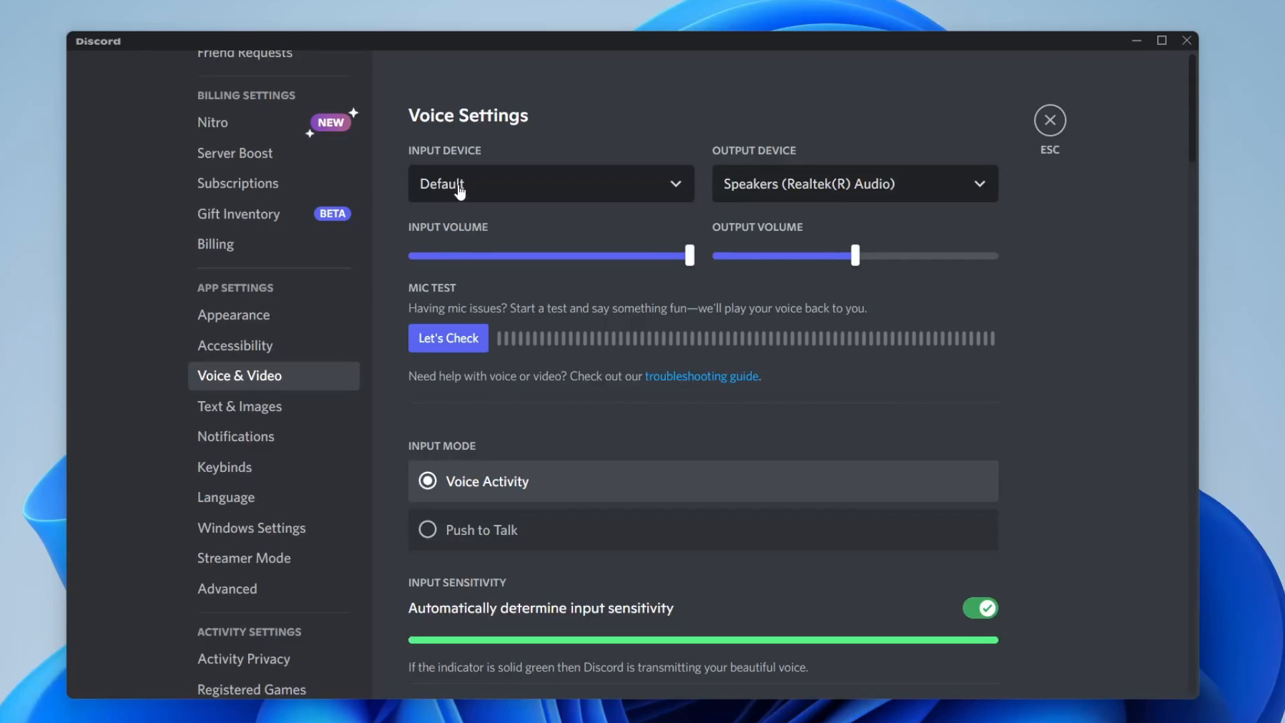
pyautogui.click(549, 183)
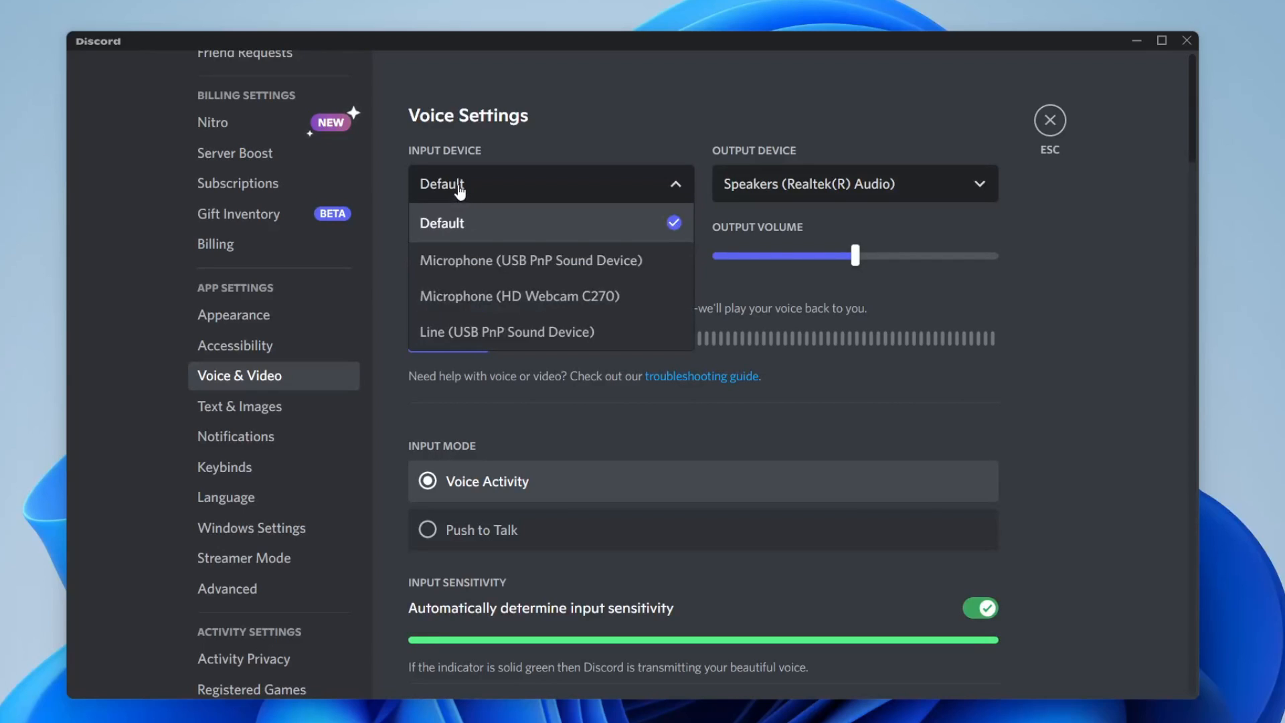
pyautogui.moveTo(743, 148)
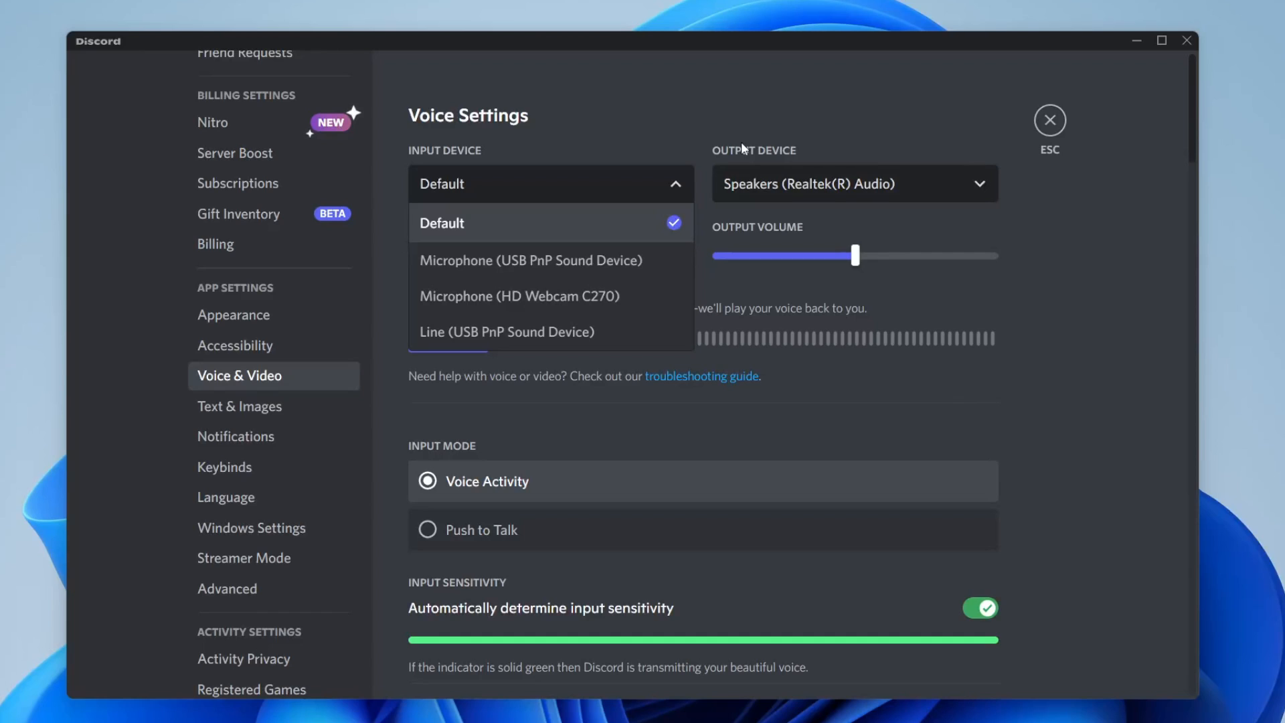
pyautogui.moveTo(410, 192)
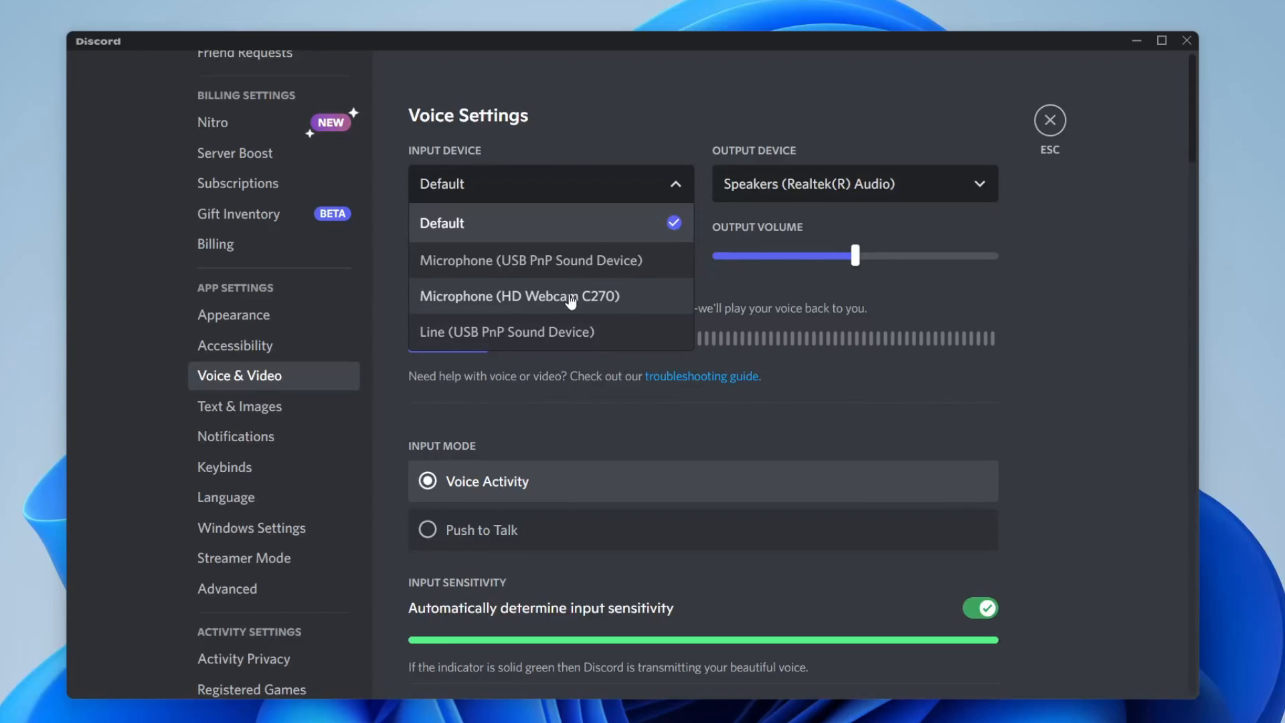
pyautogui.click(530, 260)
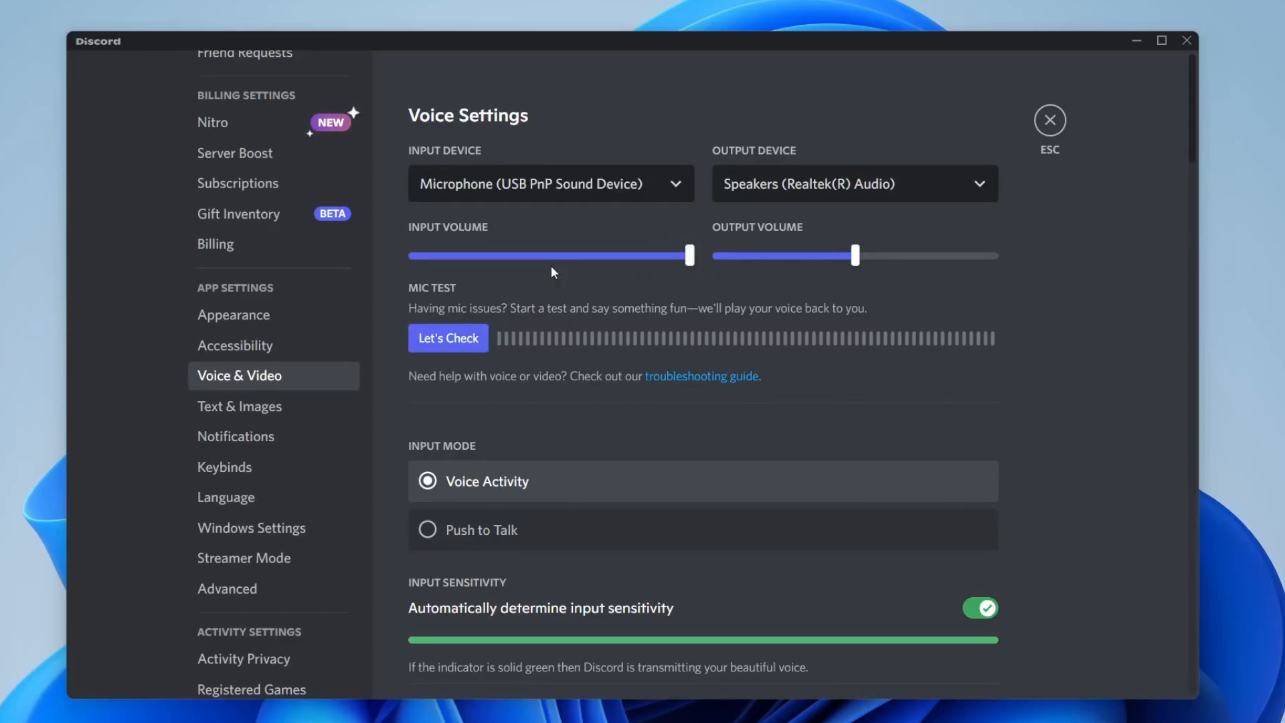
pyautogui.moveTo(564, 255)
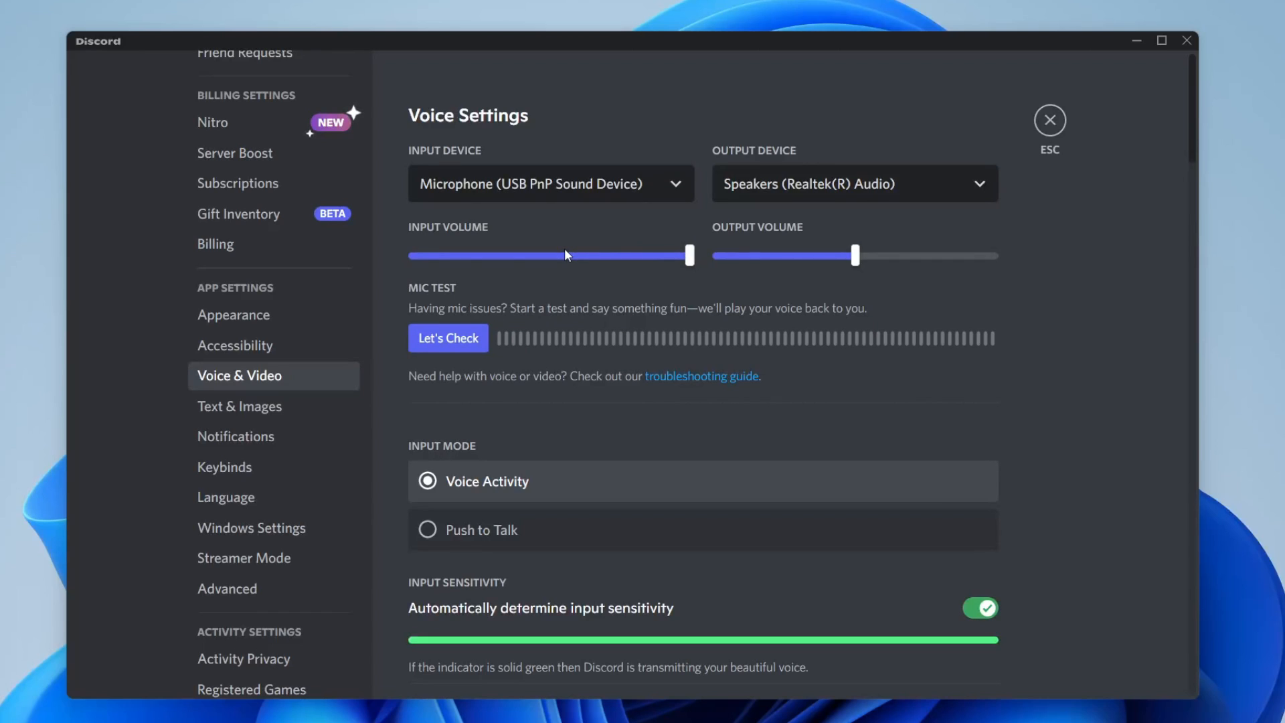
pyautogui.click(550, 184)
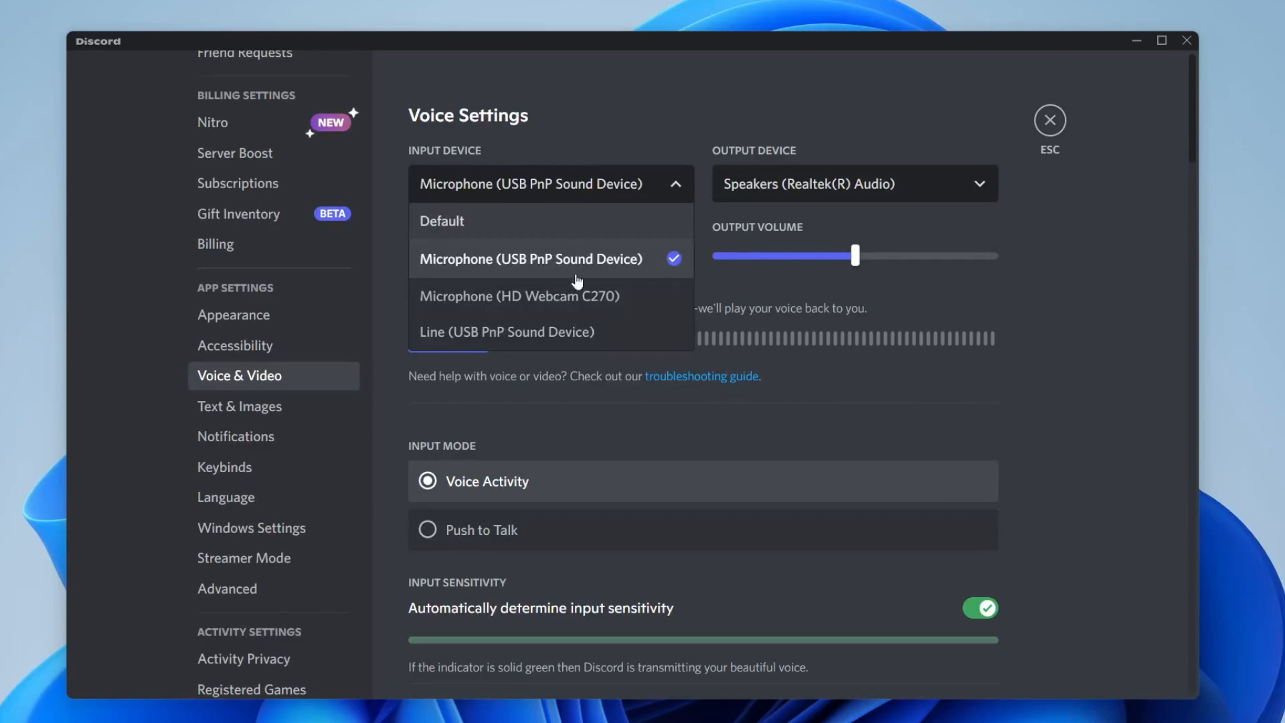
pyautogui.click(530, 258)
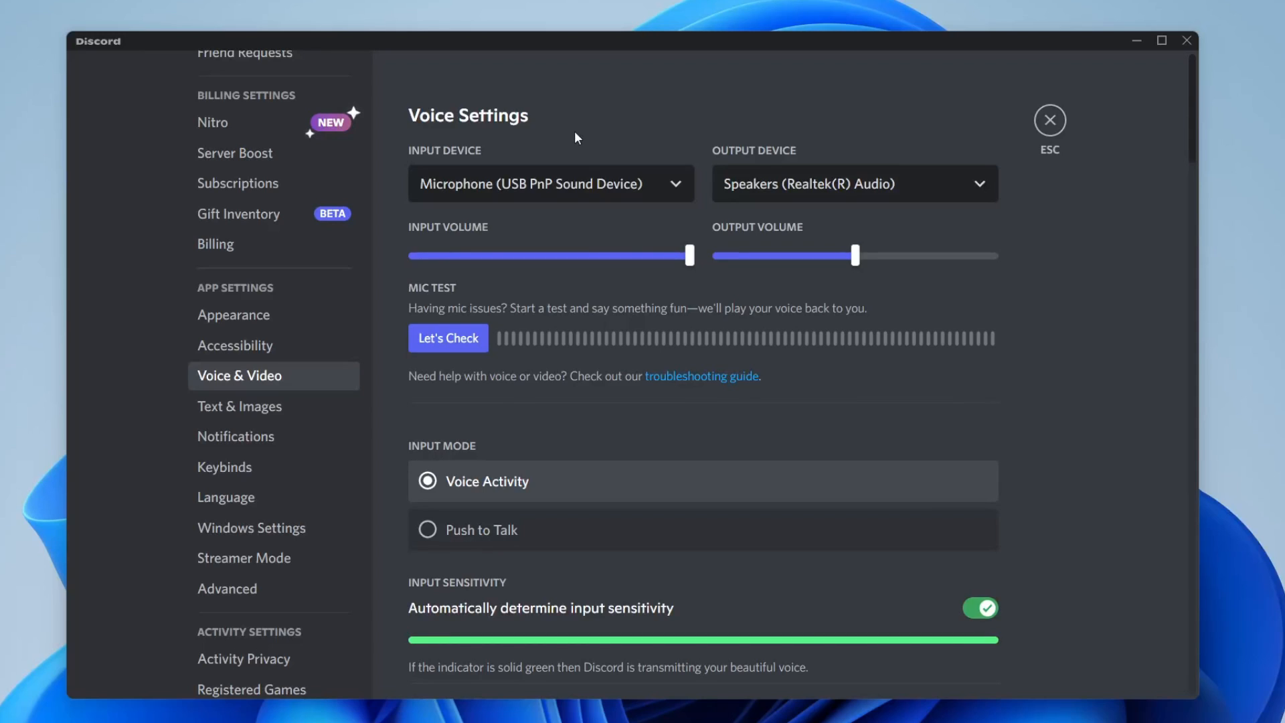
pyautogui.moveTo(514, 98)
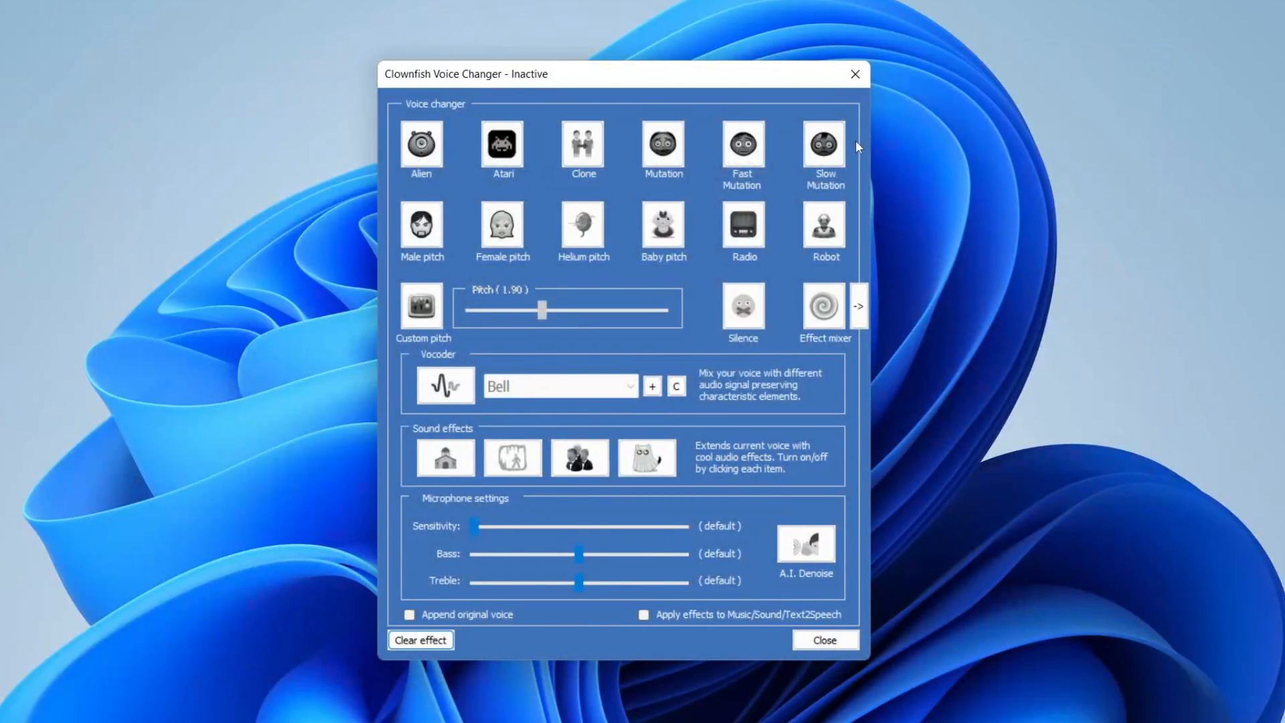
# Reopen the Clownfish window and hover the Slow Mutation preset.
pyautogui.click(823, 144)
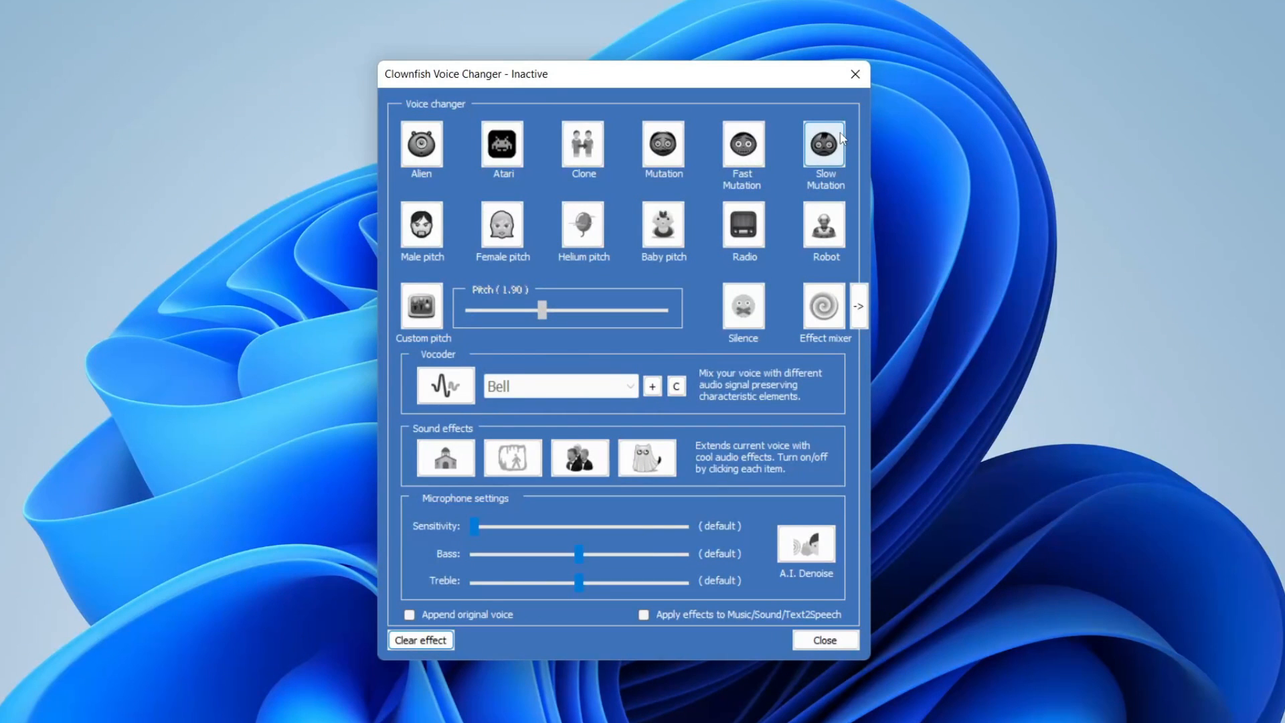